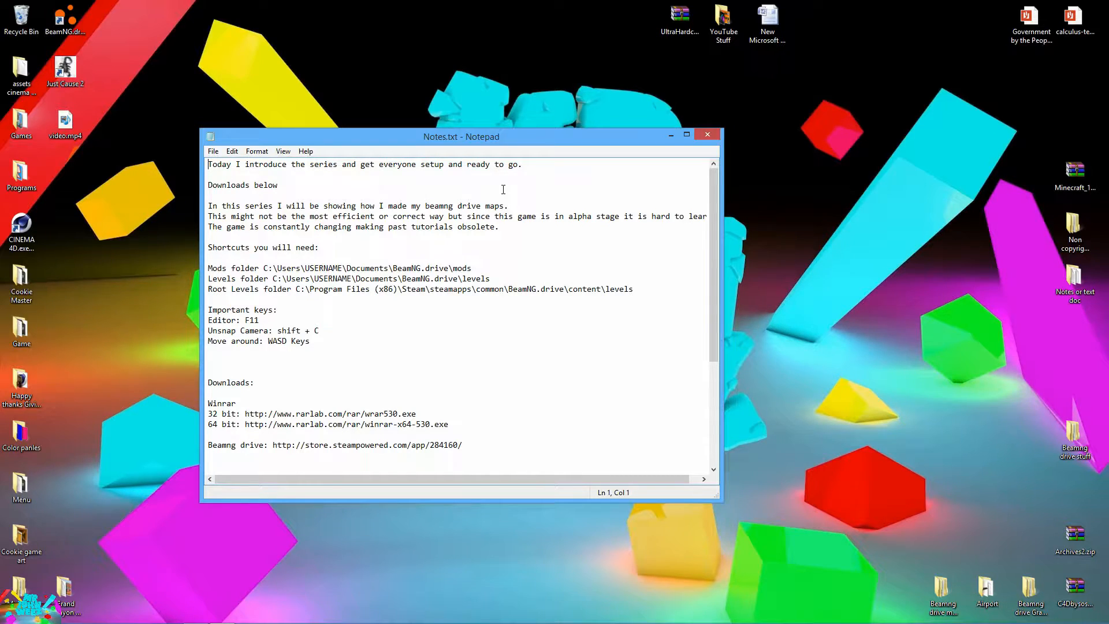
pyautogui.moveTo(487, 242)
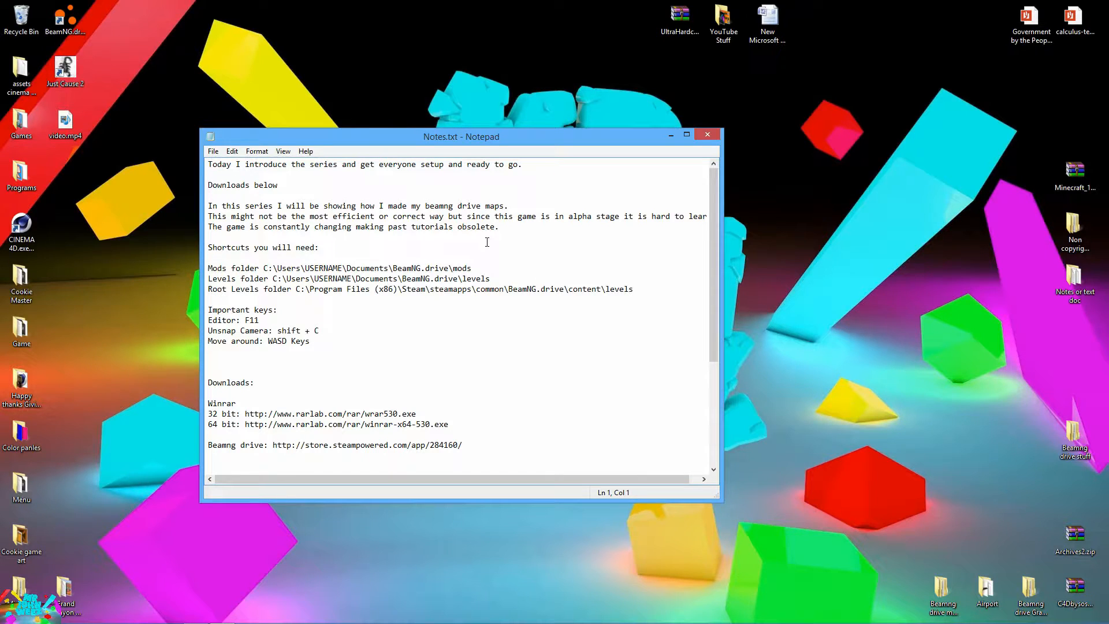
pyautogui.moveTo(362, 289)
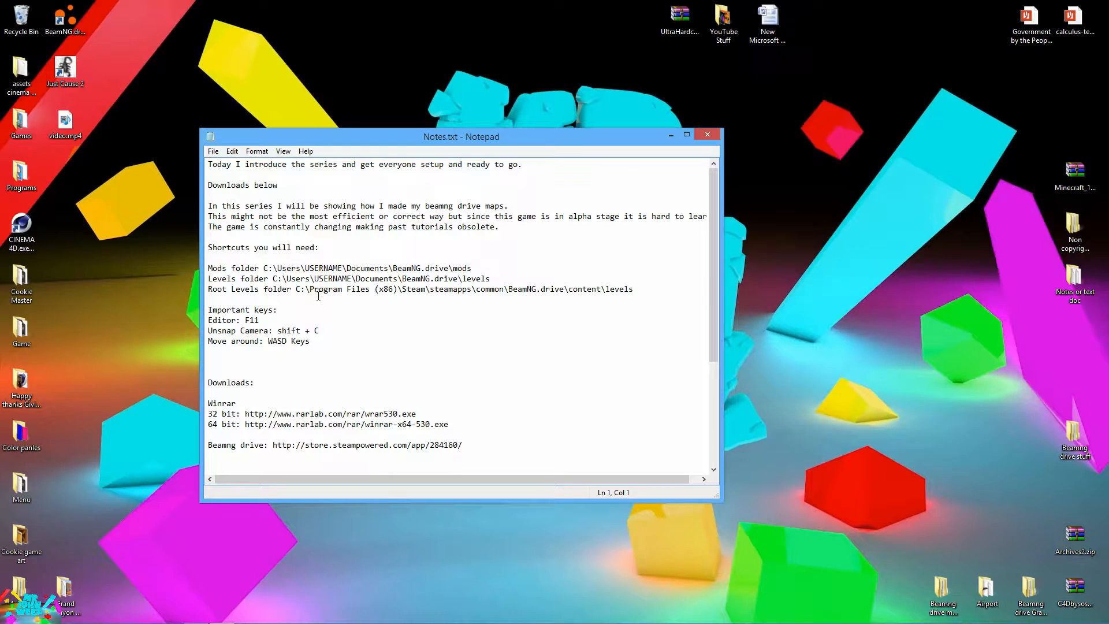
# Scroll down, then highlight and deselect the BeamNG.drive download line
pyautogui.scroll(-3)
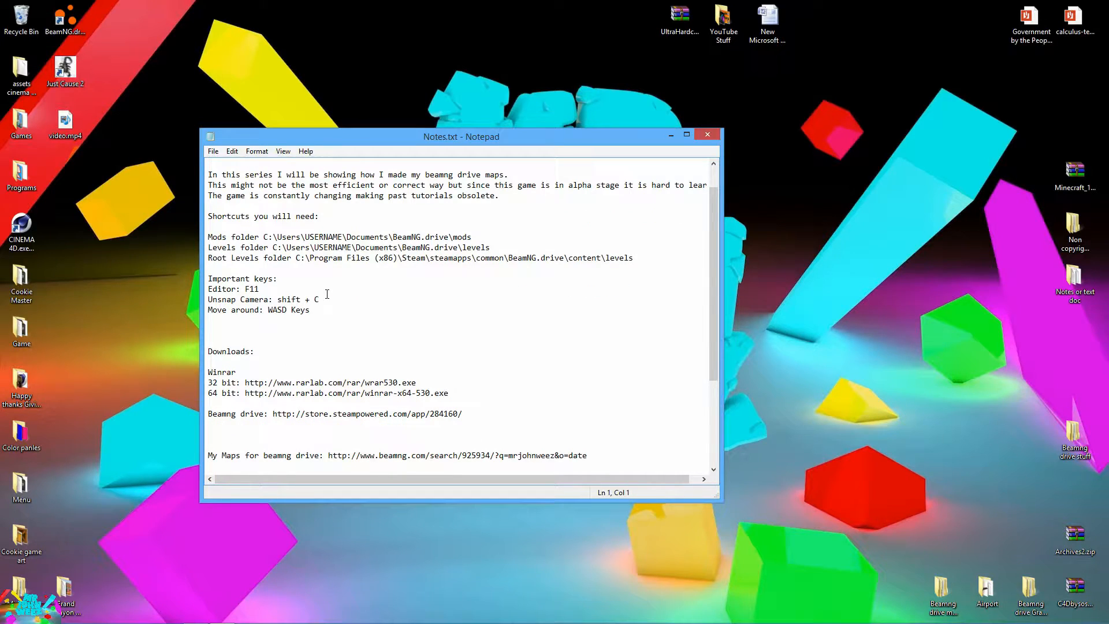
pyautogui.scroll(-3)
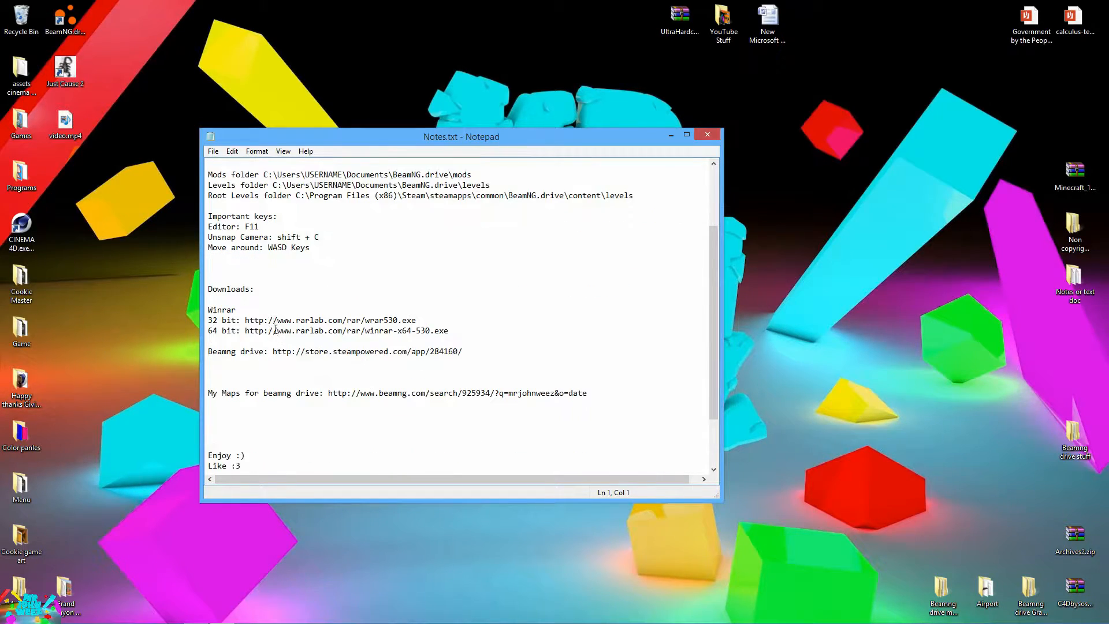
pyautogui.doubleClick(238, 350)
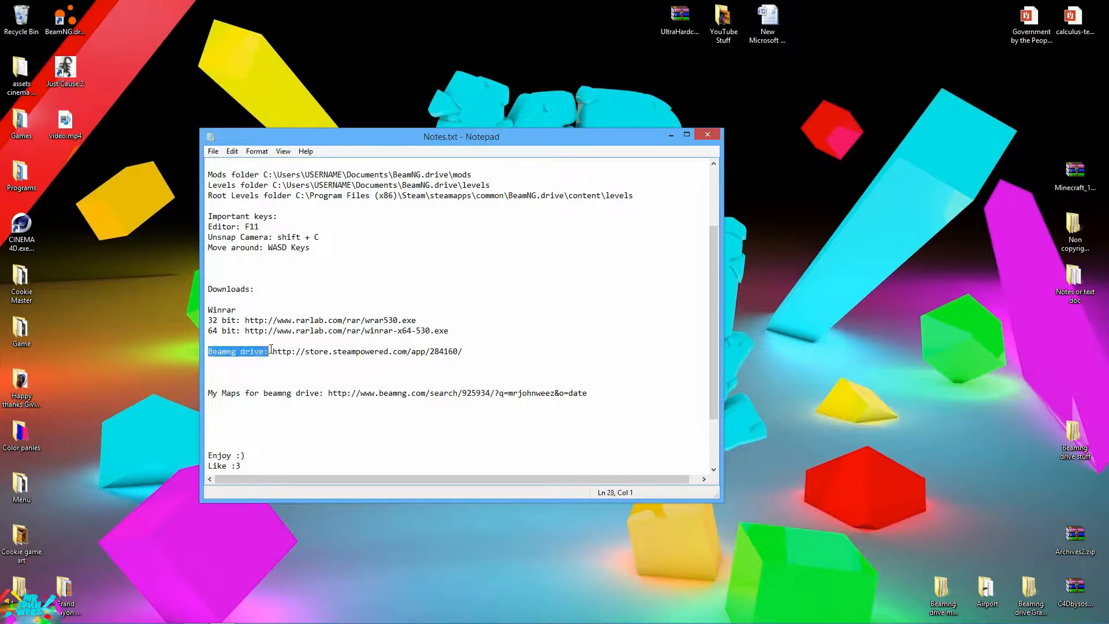
pyautogui.click(470, 350)
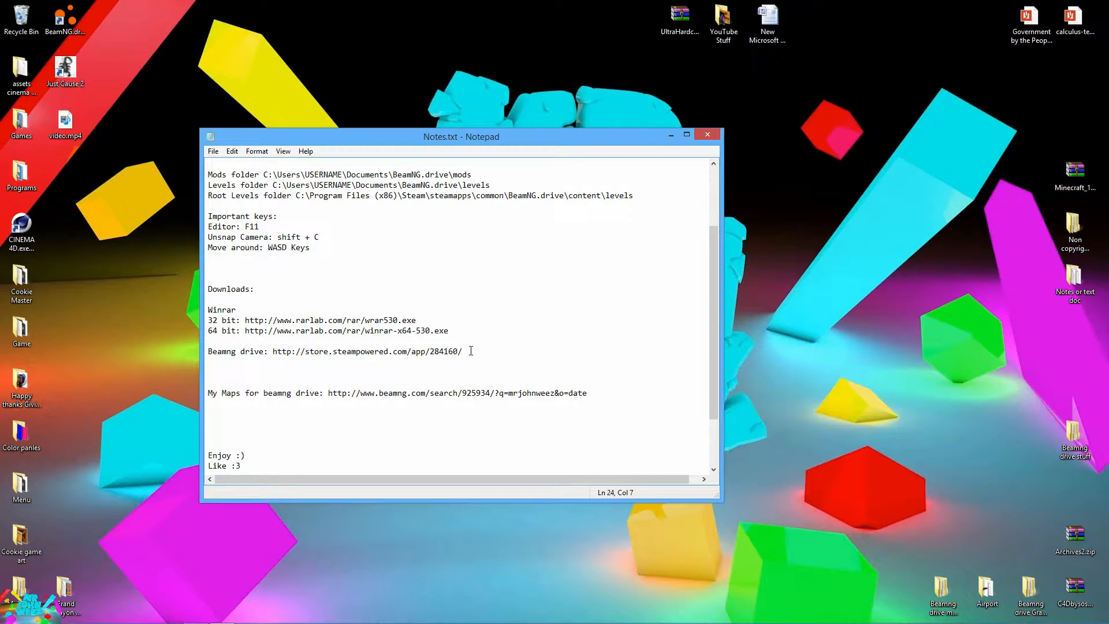
pyautogui.click(239, 309)
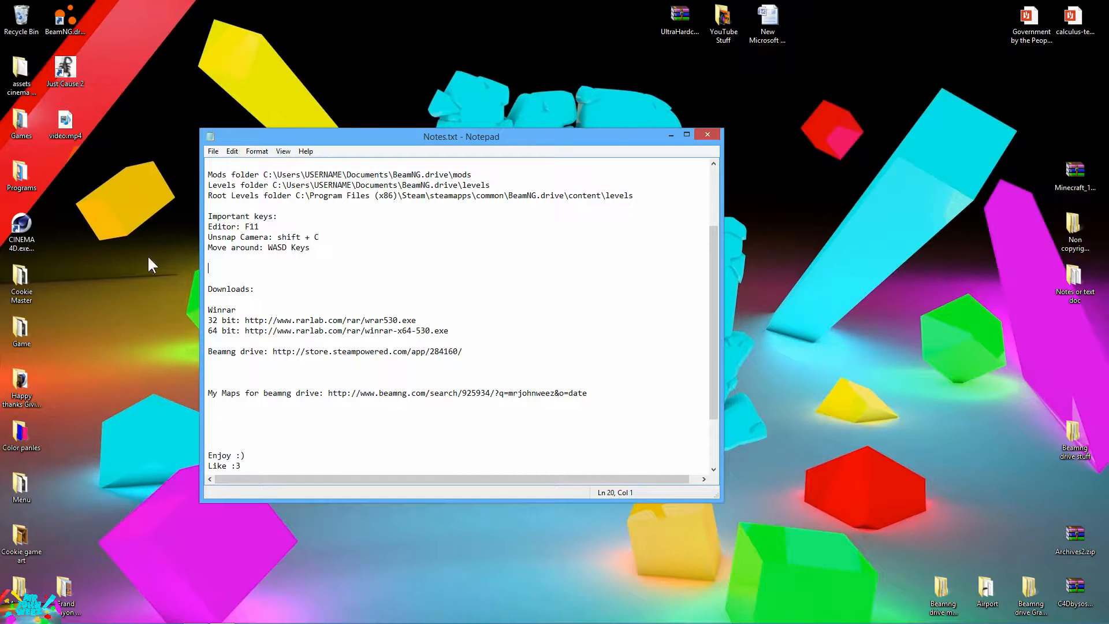
pyautogui.moveTo(381, 297)
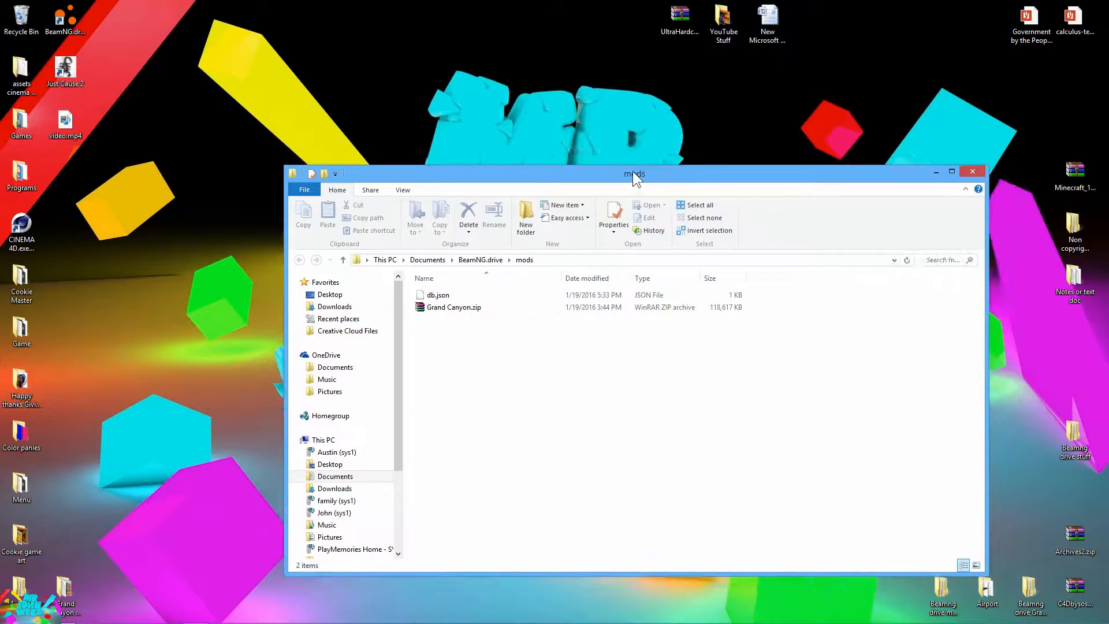
# Copy smallgrid.zip from BeamNG.drive's content\levels folder onto the desktop
pyautogui.moveTo(634, 173); pyautogui.dragTo(564, 117)
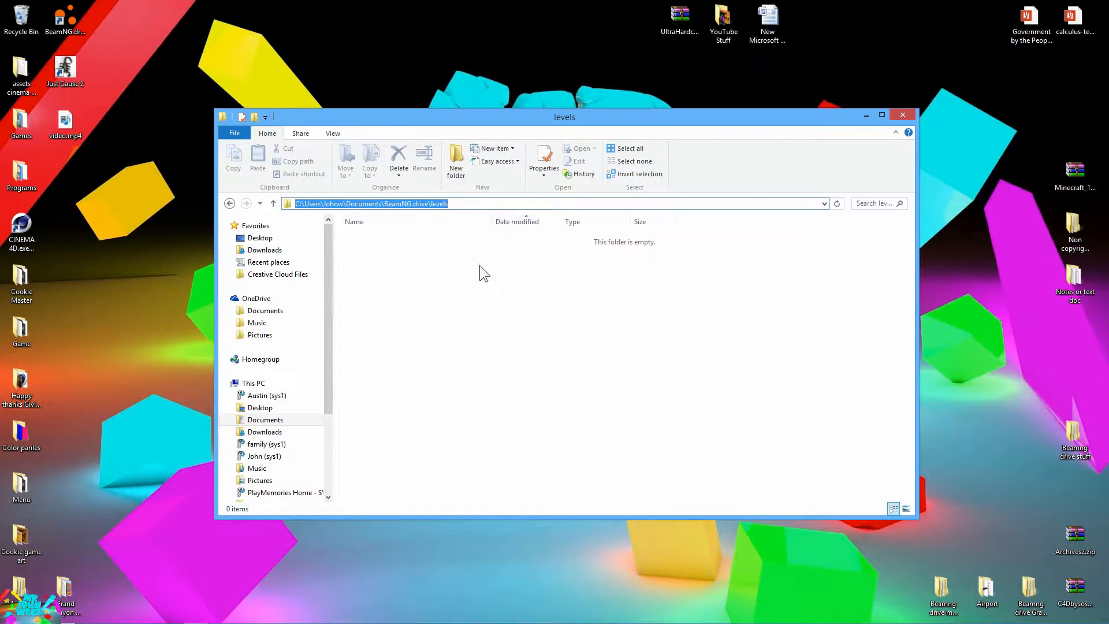
pyautogui.press('Super')
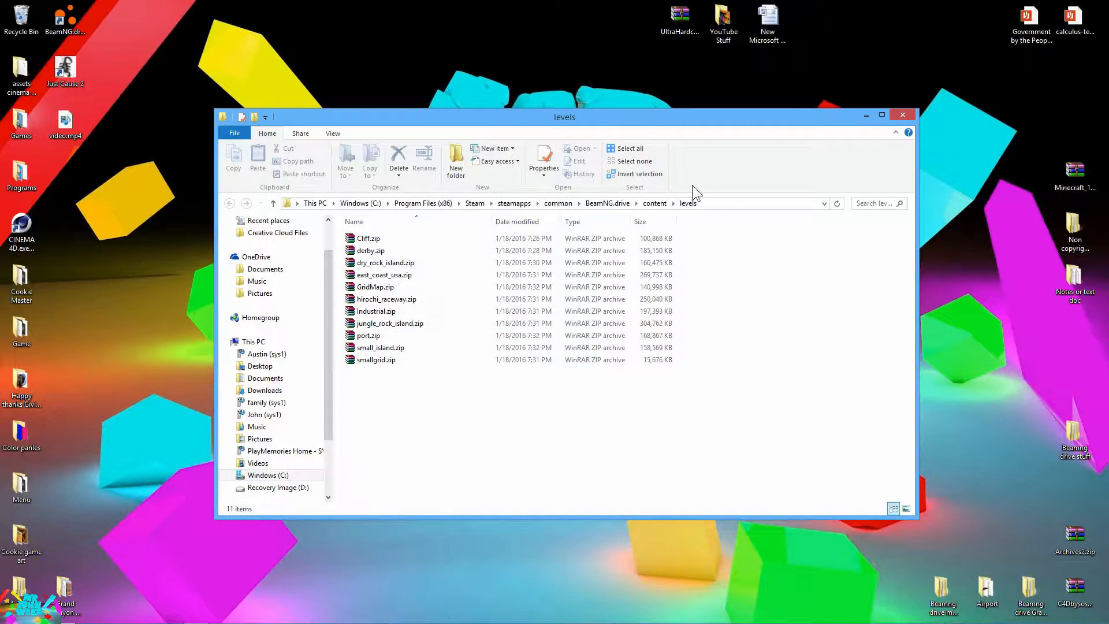
pyautogui.click(368, 335)
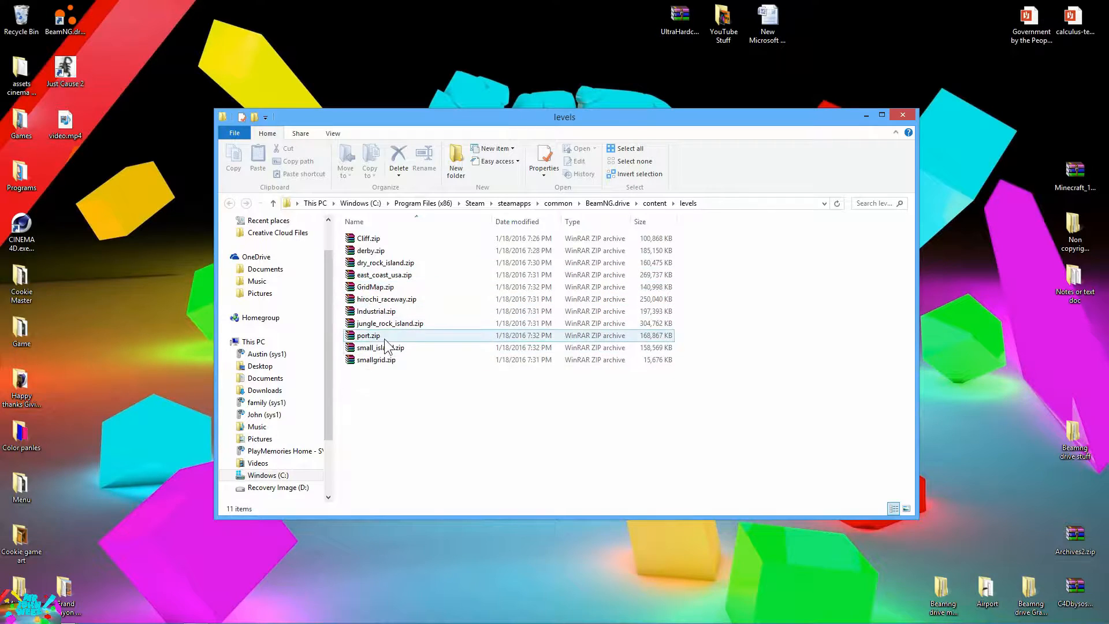
pyautogui.click(376, 359)
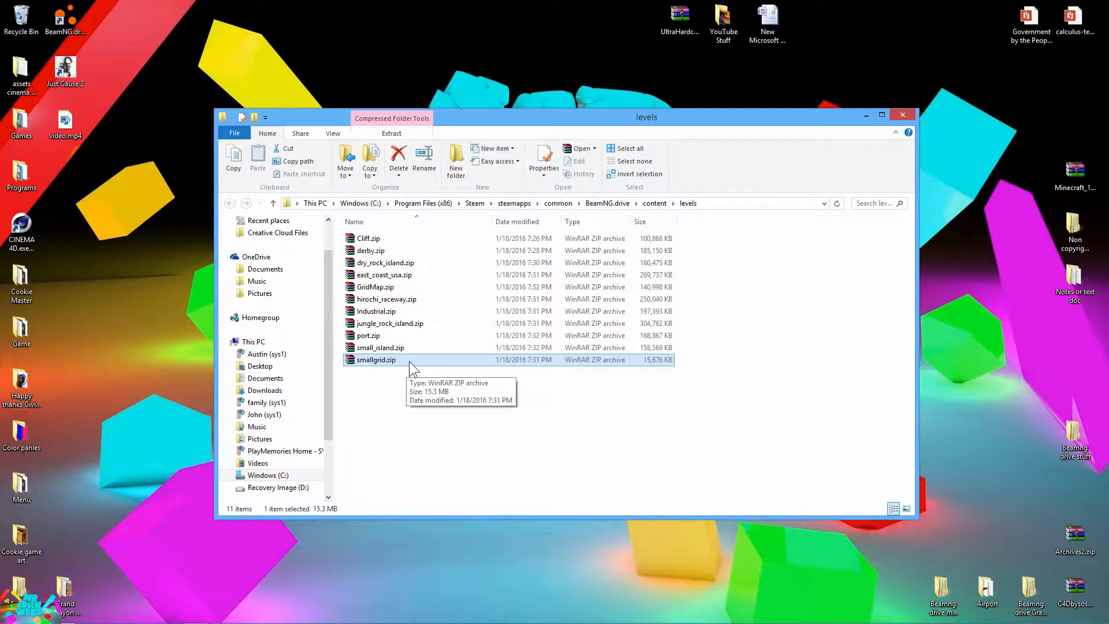
pyautogui.moveTo(376, 359); pyautogui.dragTo(145, 212)
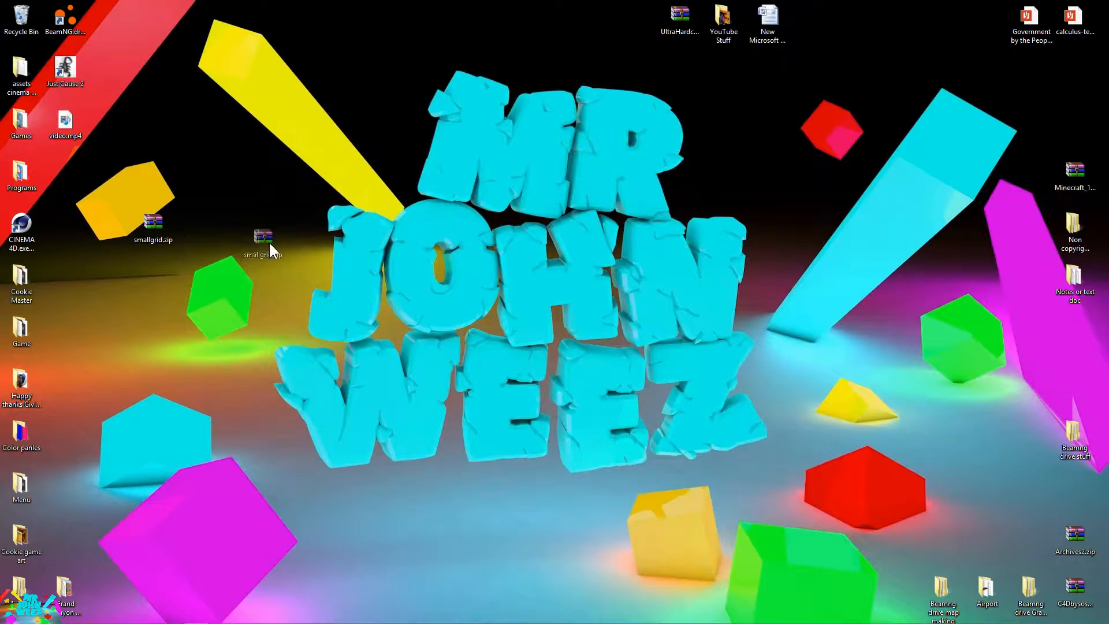
# Move the desktop copy, now Tutorial.zip, to a clear spot and open it in WinRAR
pyautogui.moveTo(262, 236); pyautogui.dragTo(372, 224)
pyautogui.write('Tutorial')
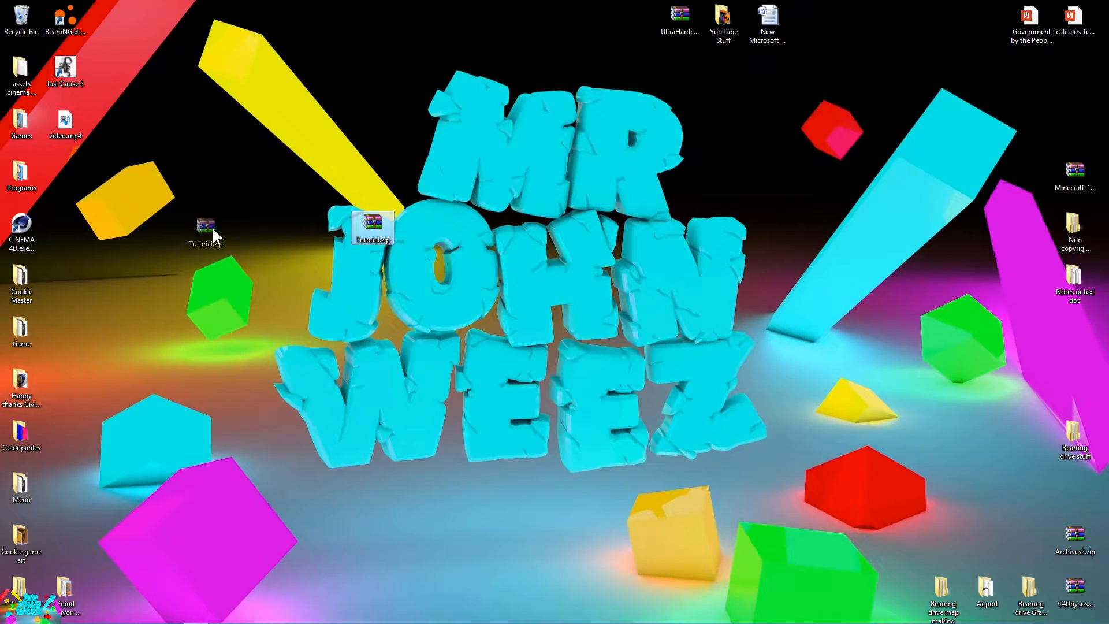
pyautogui.moveTo(372, 226); pyautogui.dragTo(198, 226)
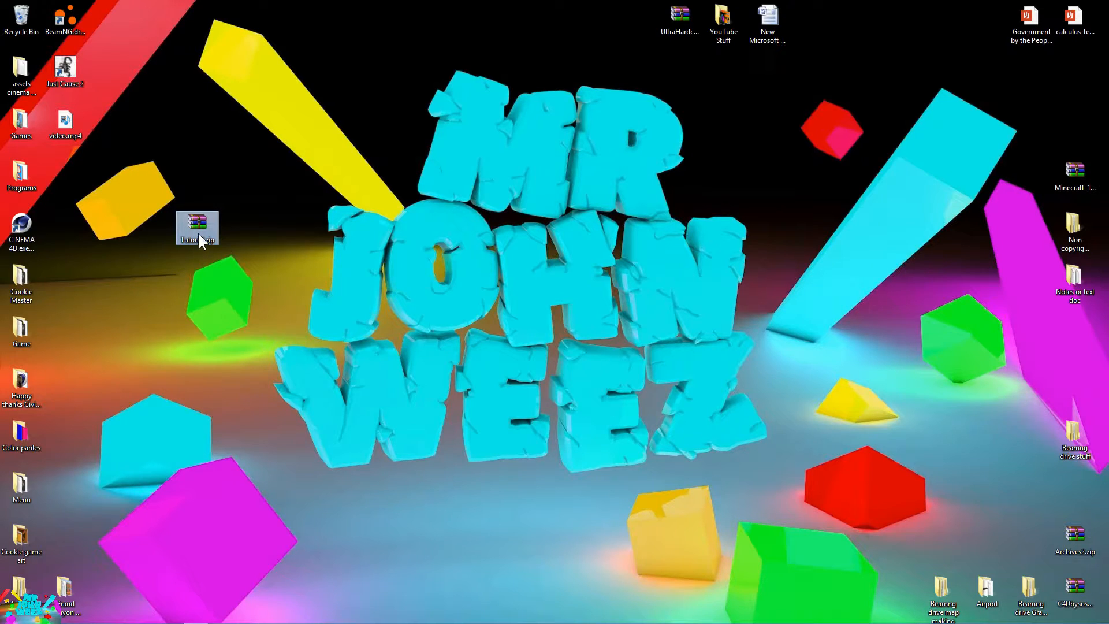
pyautogui.doubleClick(196, 227)
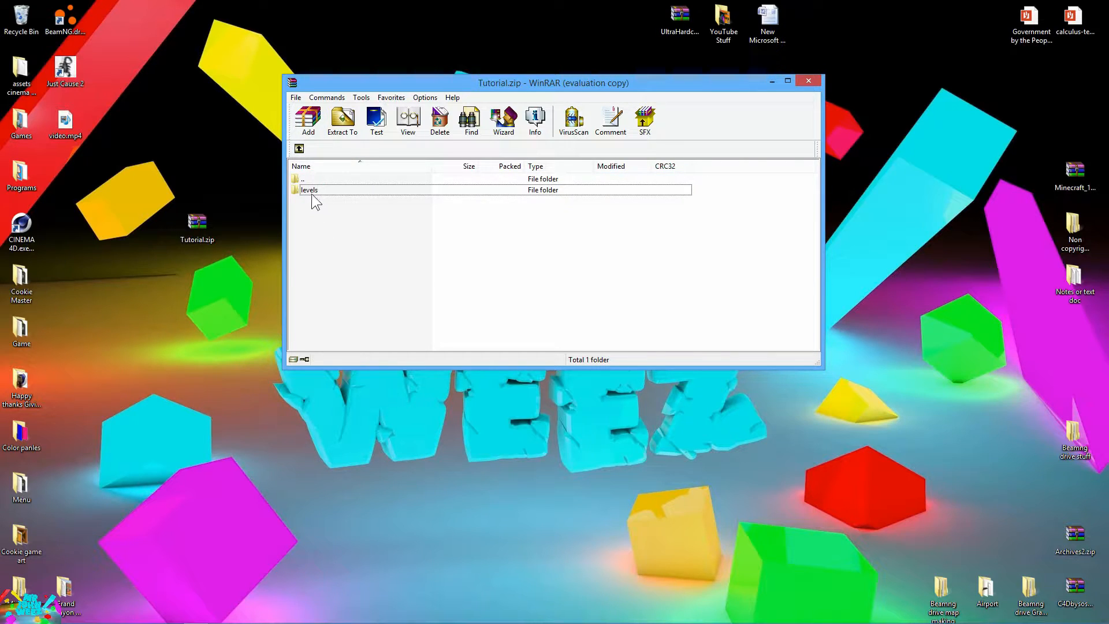
# Rename the smallgrid folder under levels to Tutorial and open it
pyautogui.doubleClick(309, 189)
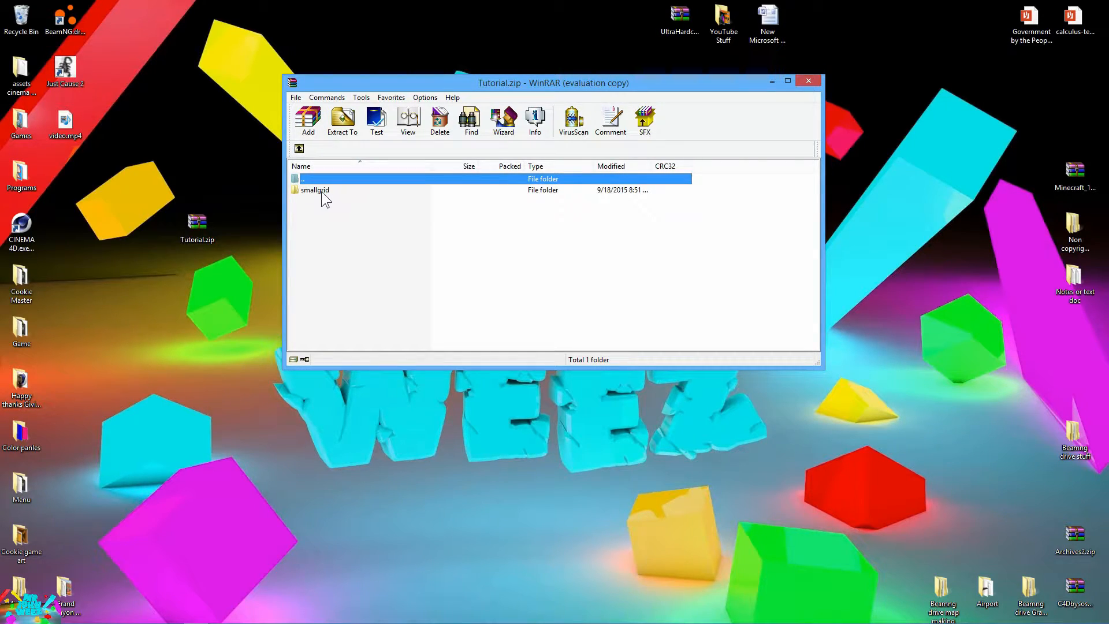
pyautogui.click(314, 189)
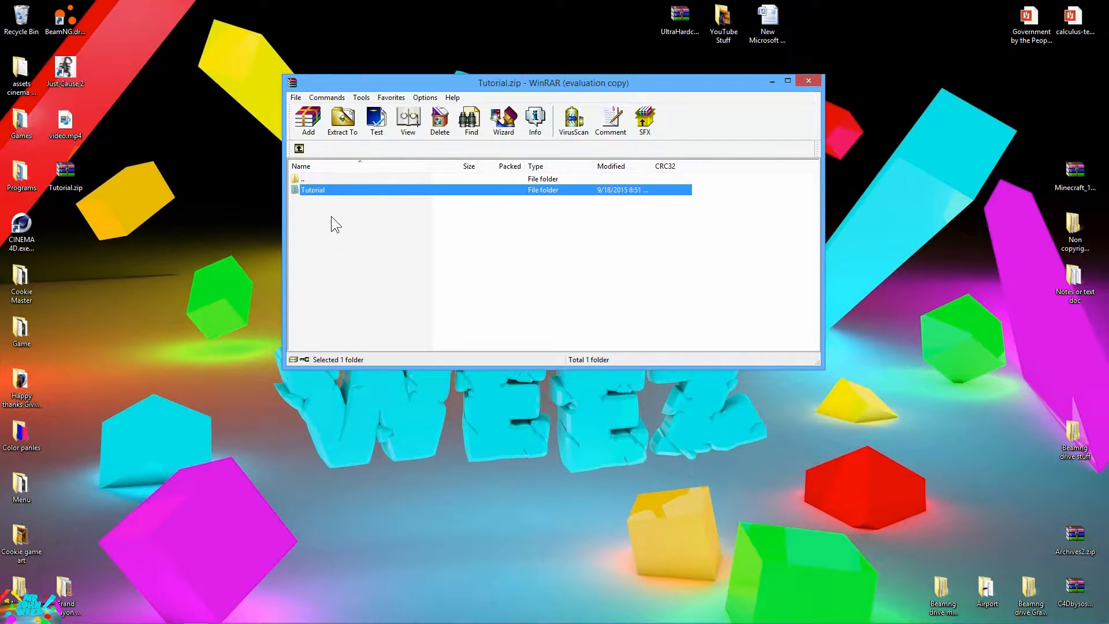
pyautogui.doubleClick(313, 190)
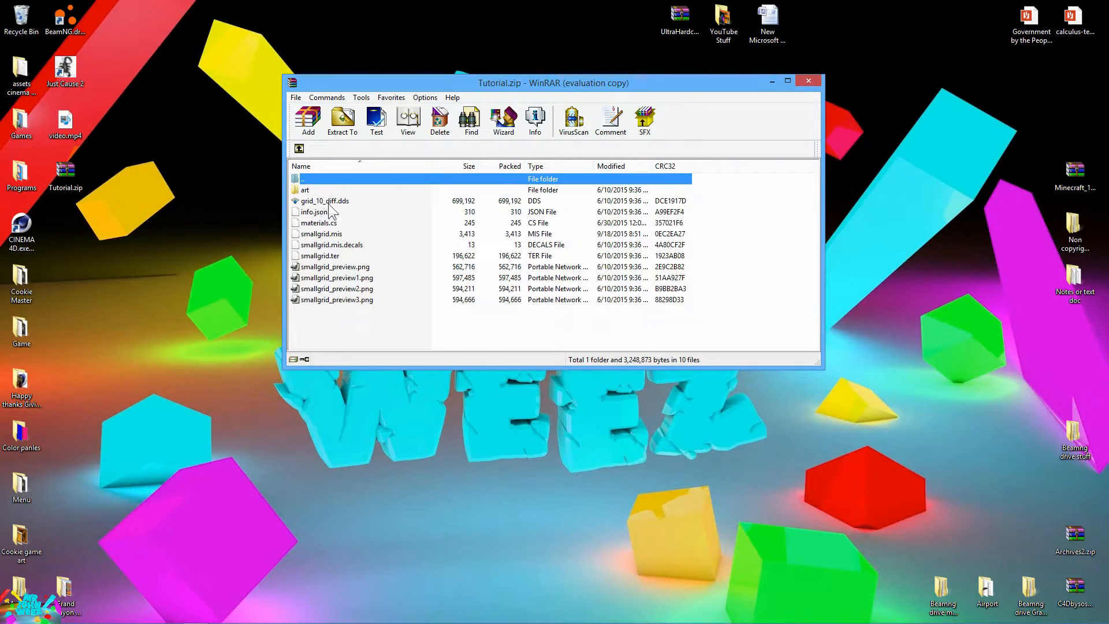
# Rename the smallgrid .mis, .mis.decals, .ter and preview images to Tutorial, then extract info.json
pyautogui.click(319, 234)
pyautogui.write('Tutorial')
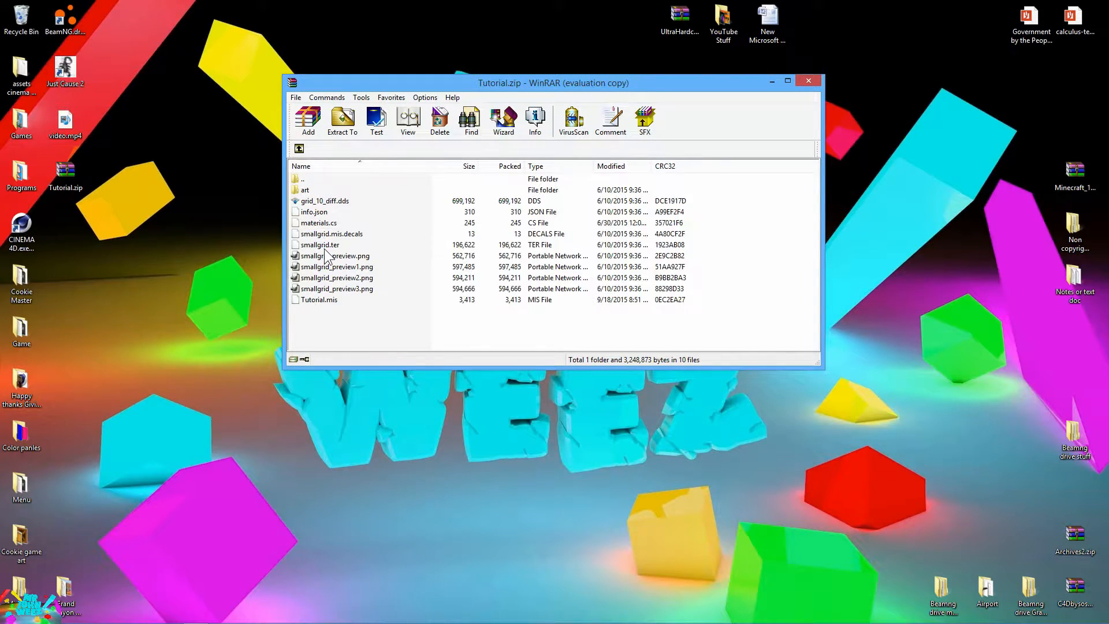
pyautogui.click(331, 234)
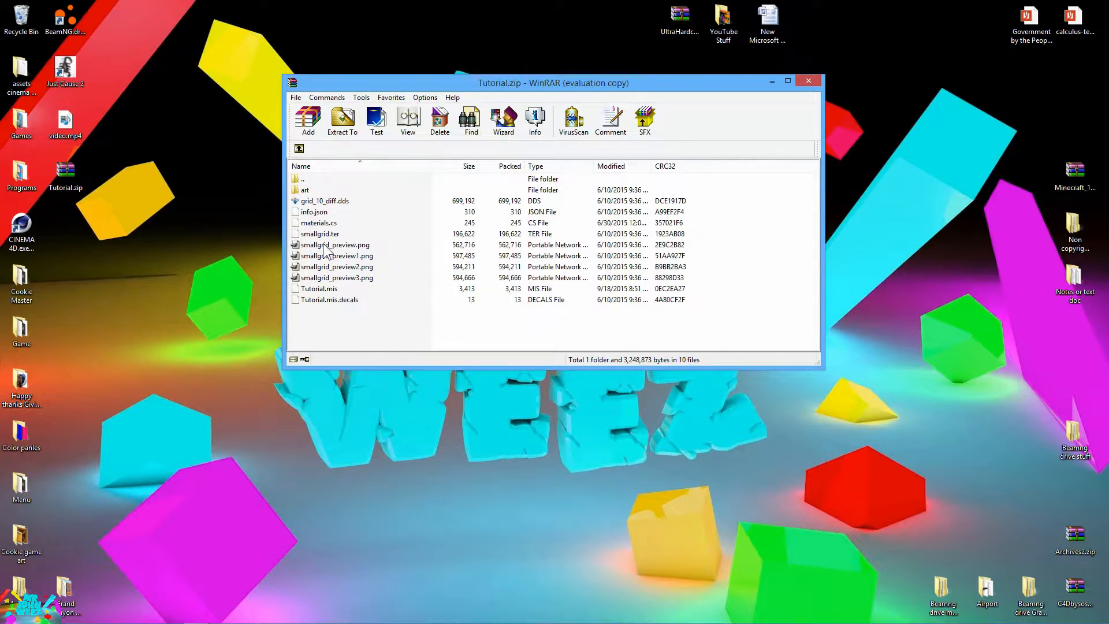
pyautogui.click(321, 233)
pyautogui.write('Tutorial')
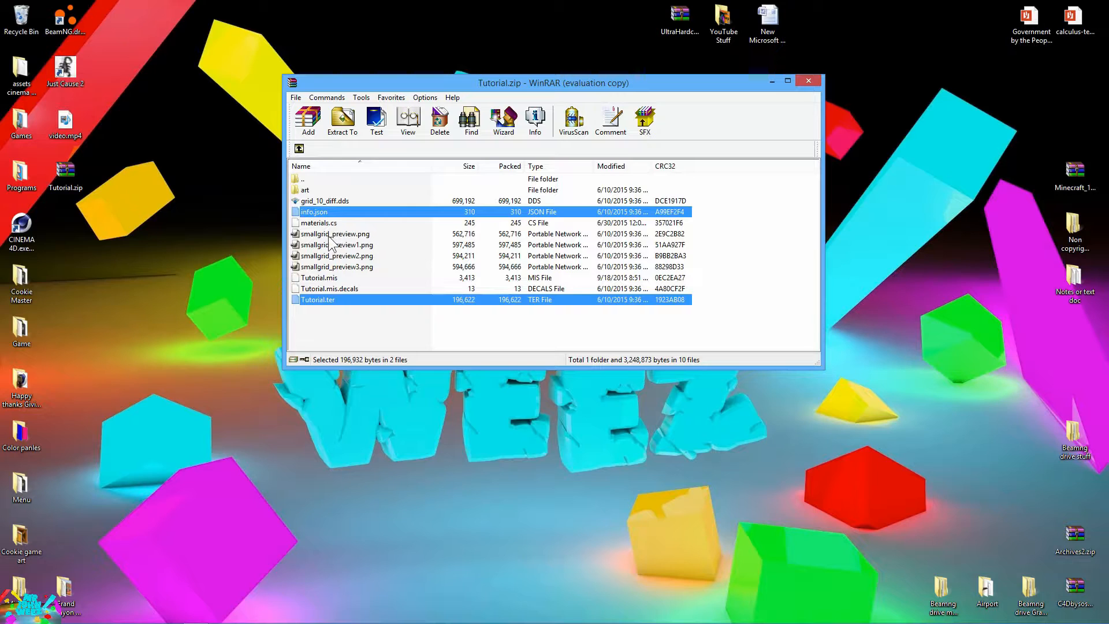
pyautogui.click(335, 233)
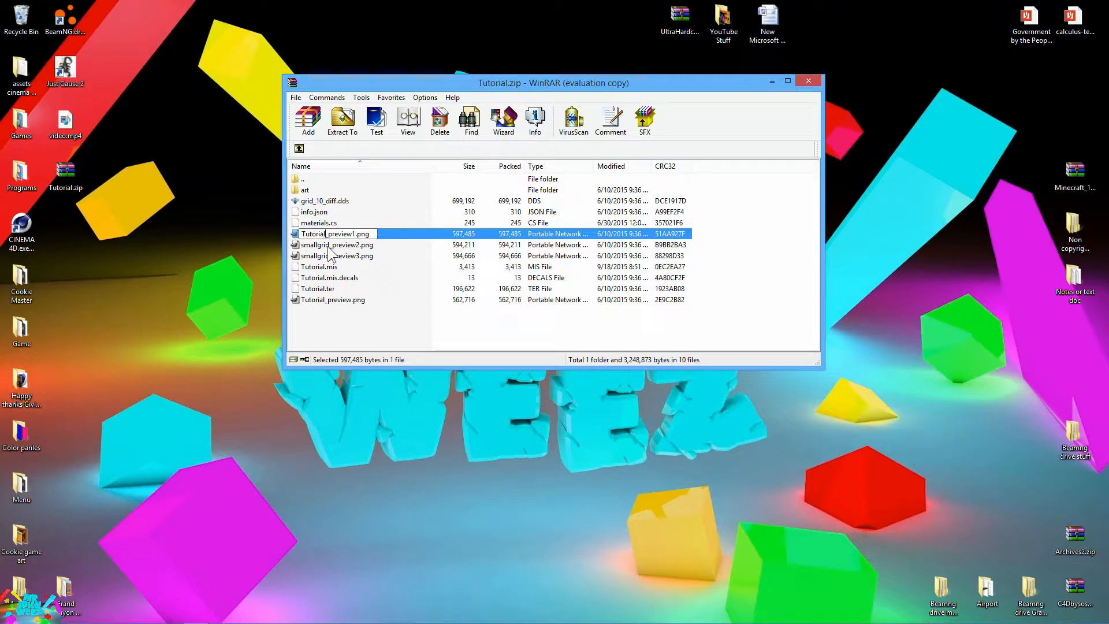
pyautogui.click(301, 166)
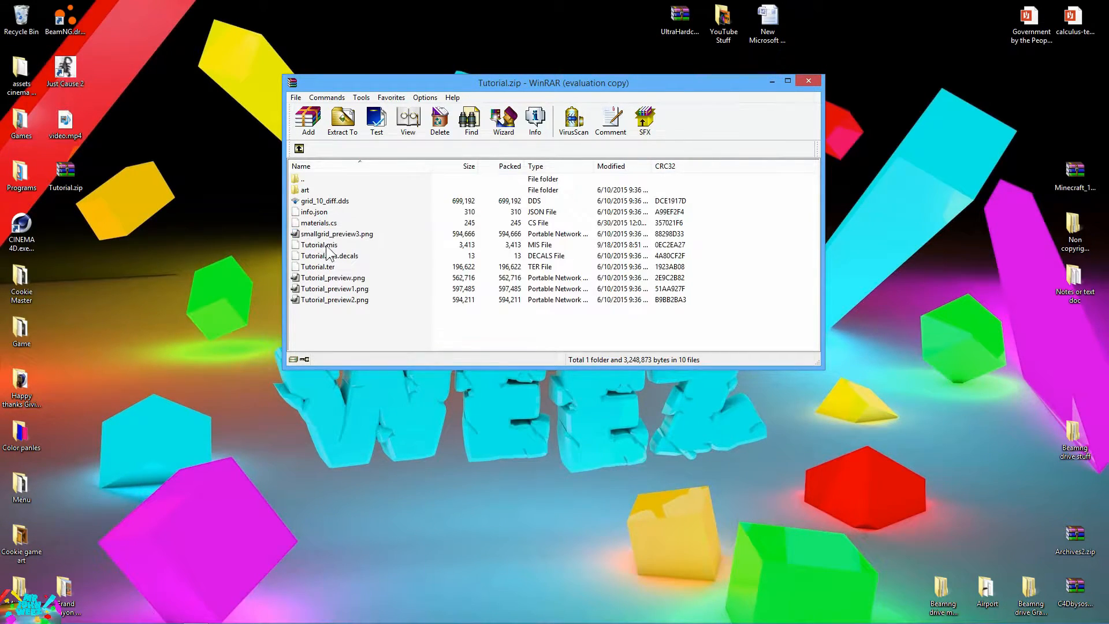
pyautogui.click(338, 233)
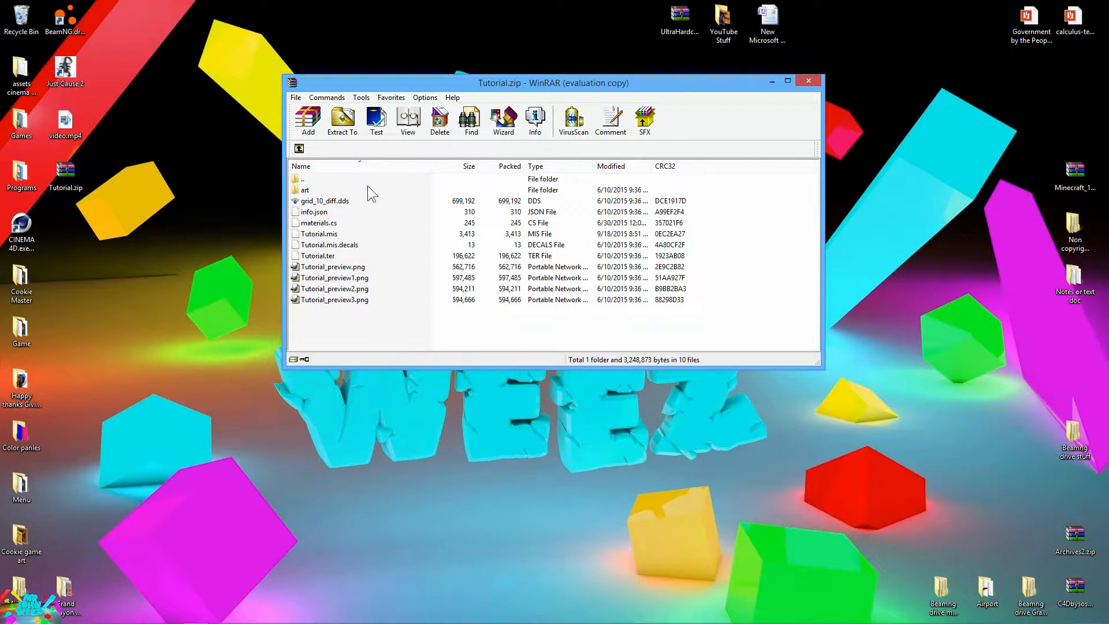
pyautogui.click(314, 211)
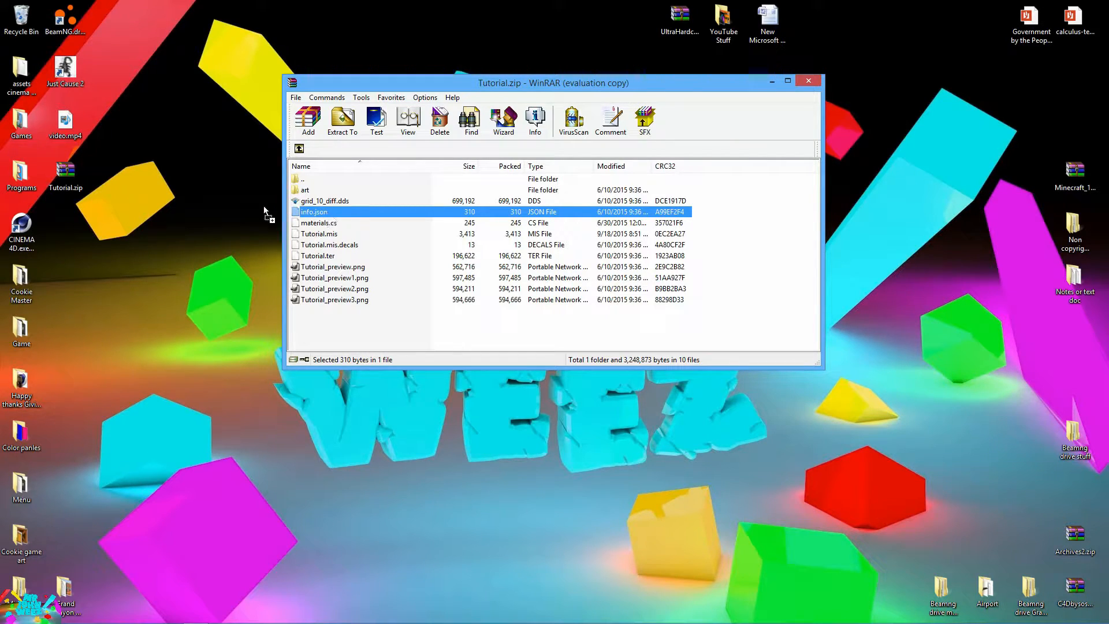
# Edit info.json in Notepad++ with Tutorial names, Tutorial_preview images and size 1024,1024
pyautogui.rightClick(313, 211)
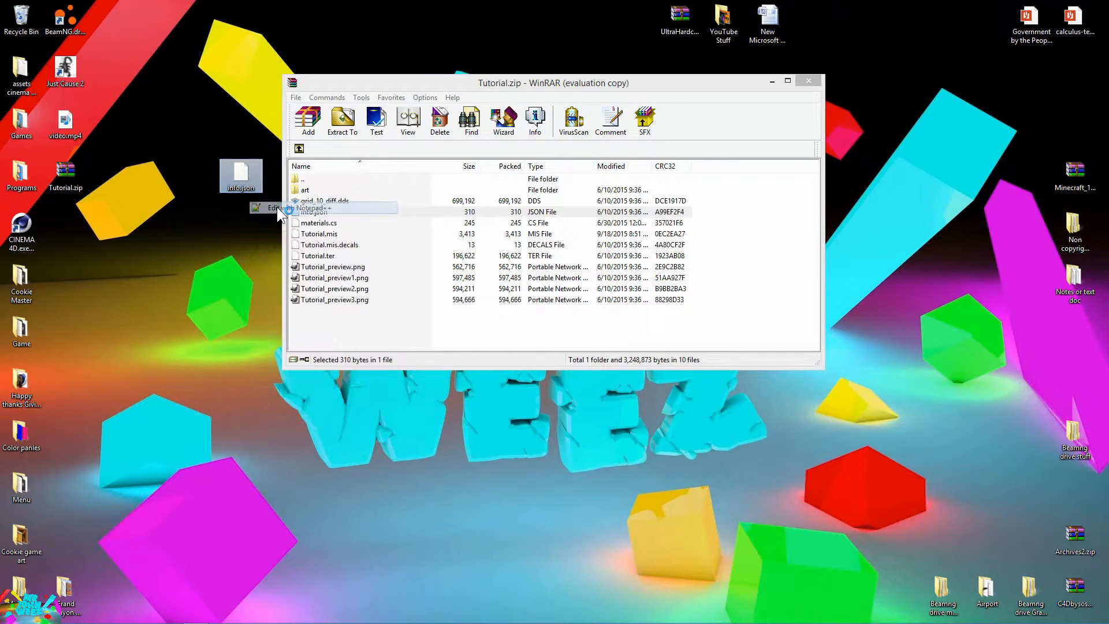
pyautogui.click(290, 208)
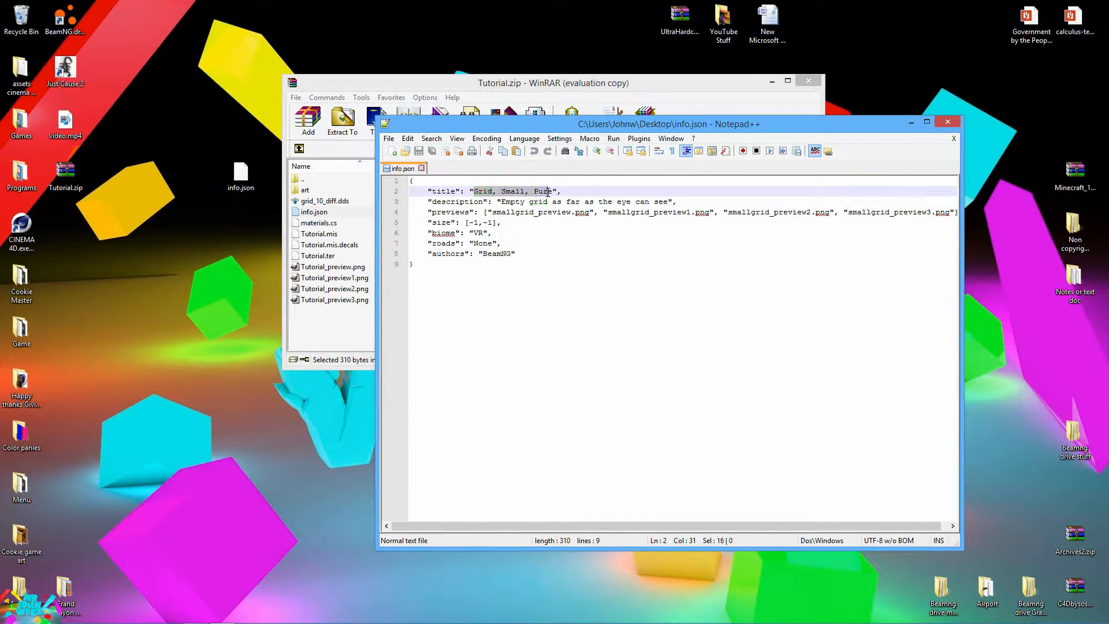
pyautogui.write('Tutorial')
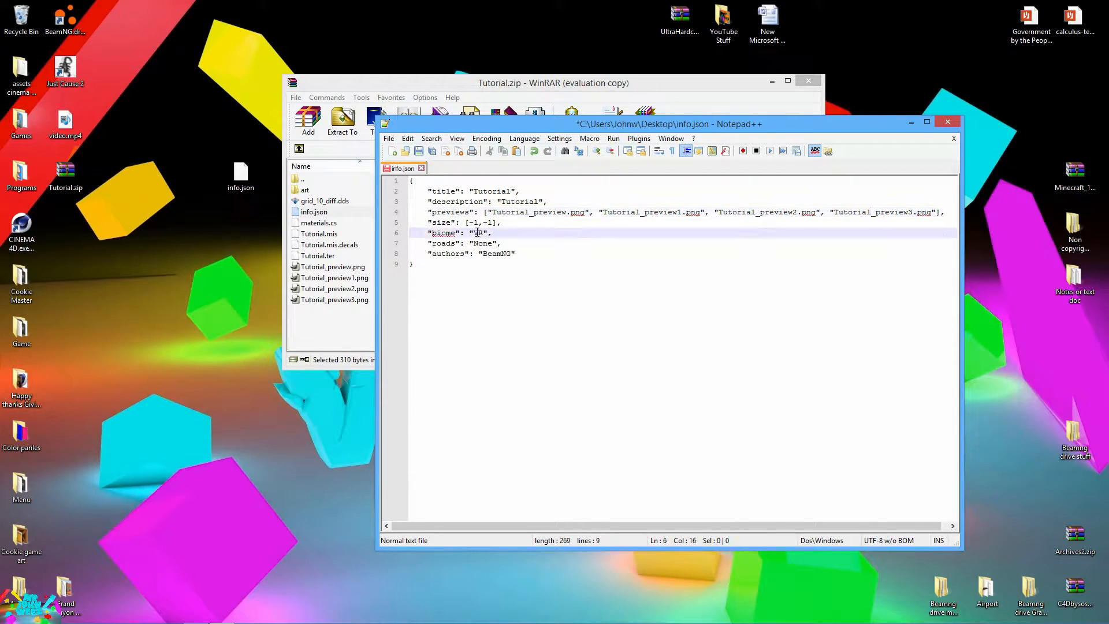
pyautogui.write('utorial')
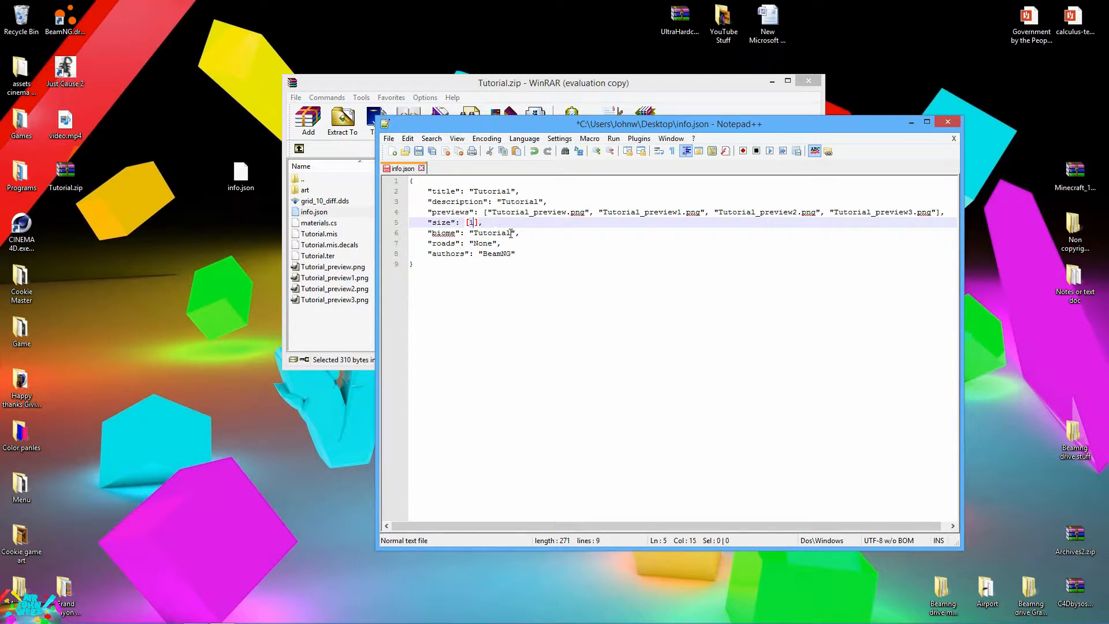
pyautogui.write('024')
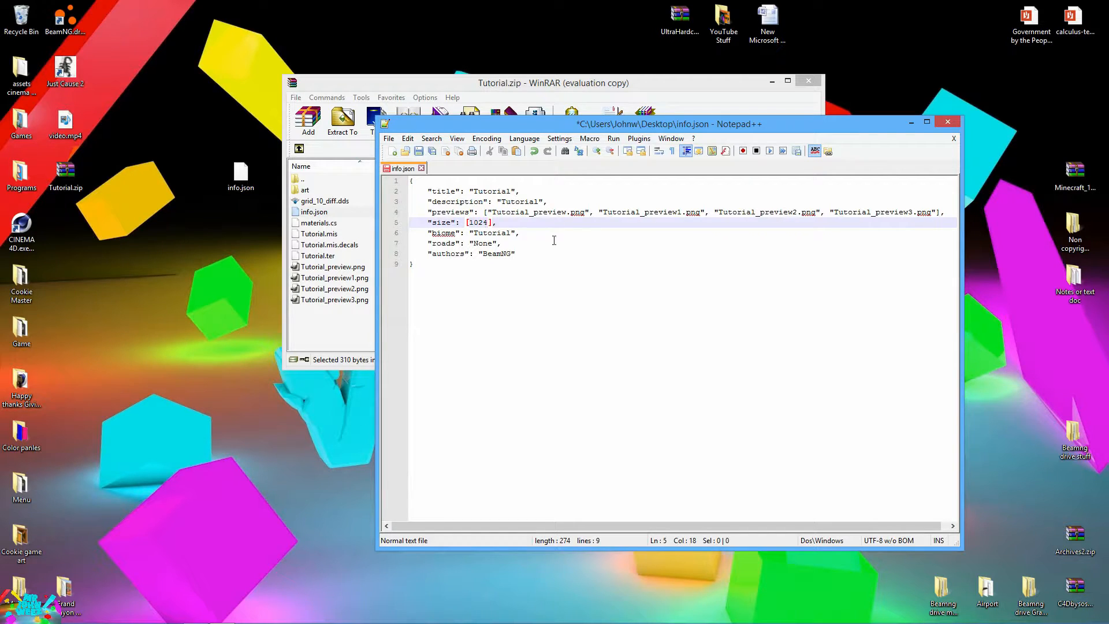
pyautogui.write(',1024')
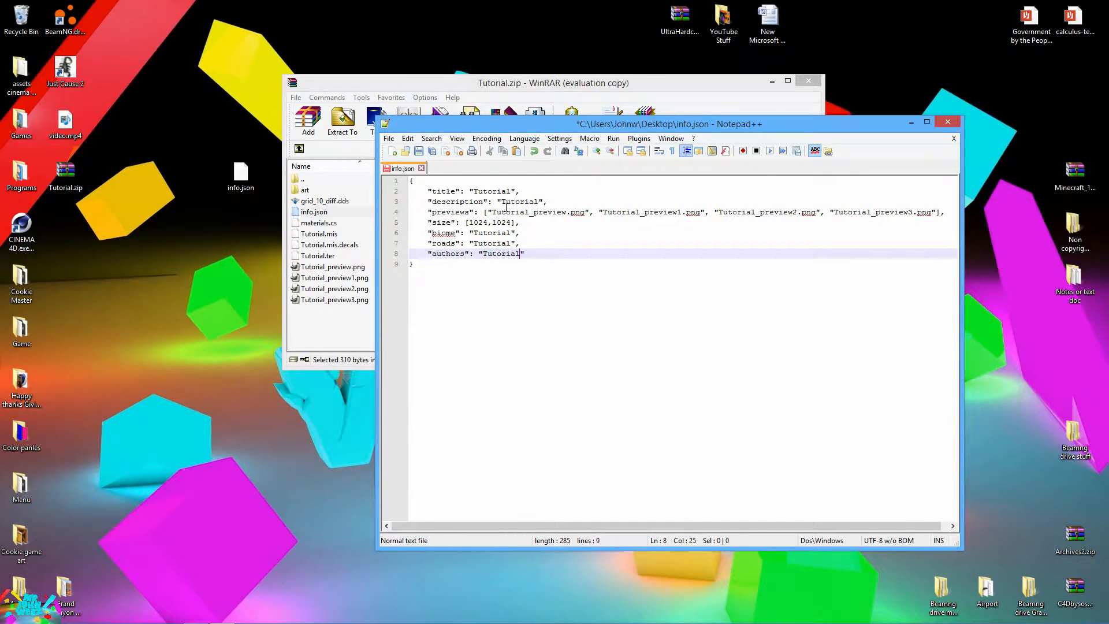
pyautogui.moveTo(529, 176)
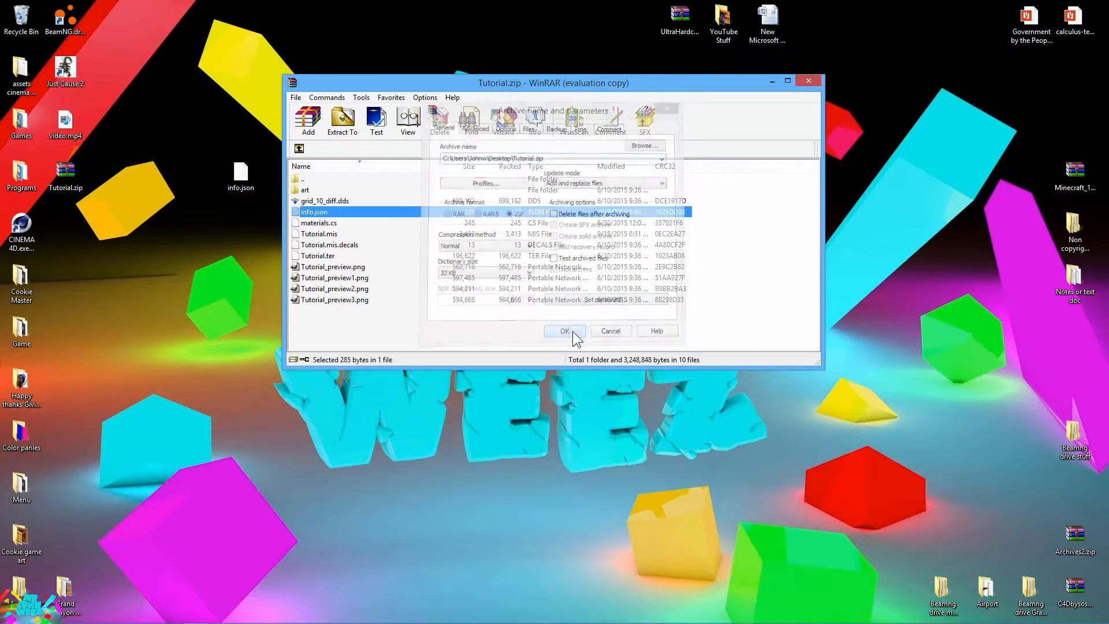
# Add the edited info.json back into Tutorial.zip and delete its desktop copy
pyautogui.click(563, 330)
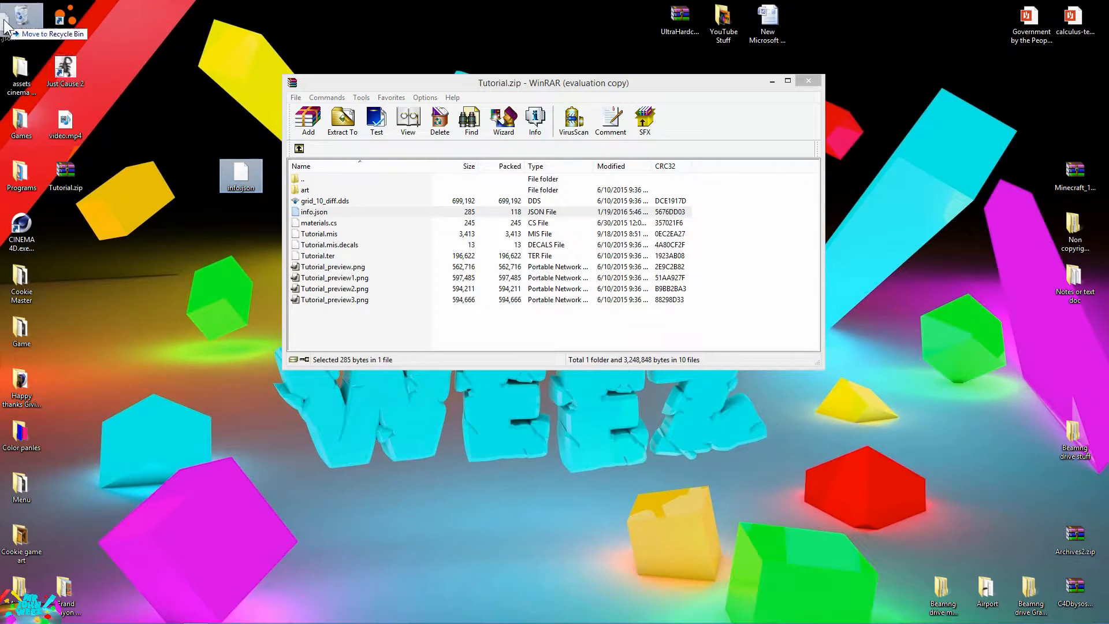
pyautogui.click(318, 234)
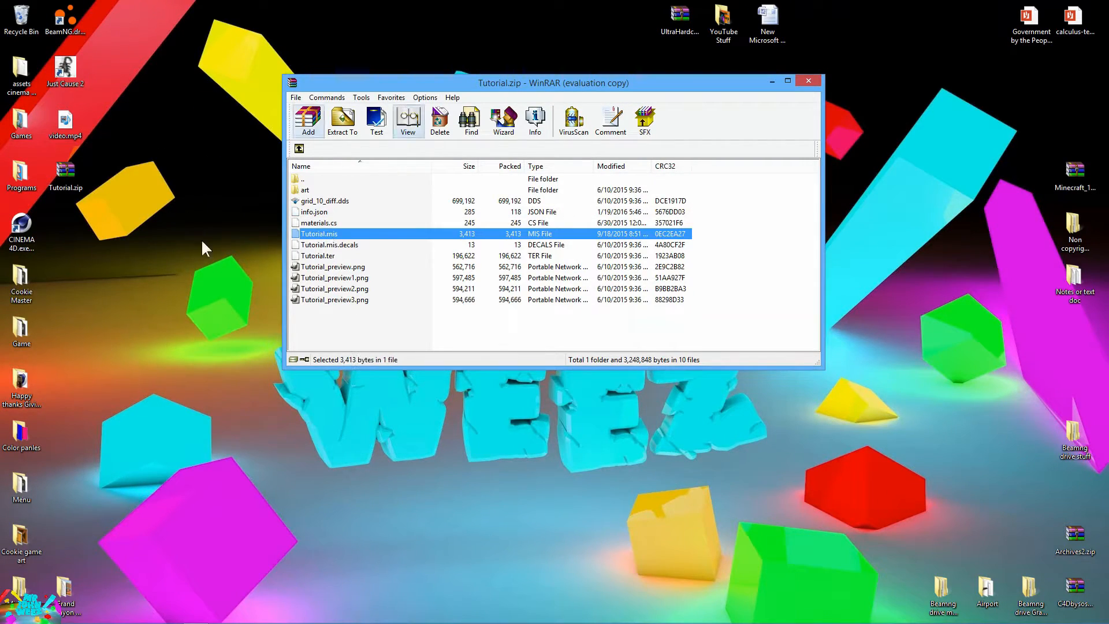
pyautogui.click(325, 201)
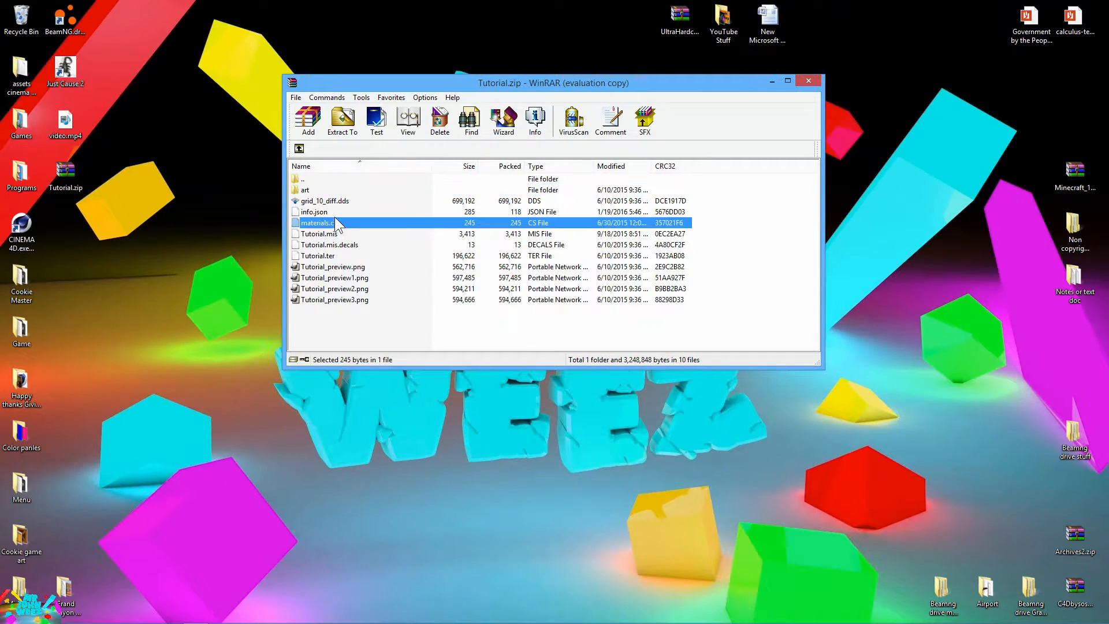
# Open art\shapes in Tutorial.zip and remove the old folder inside
pyautogui.doubleClick(305, 190)
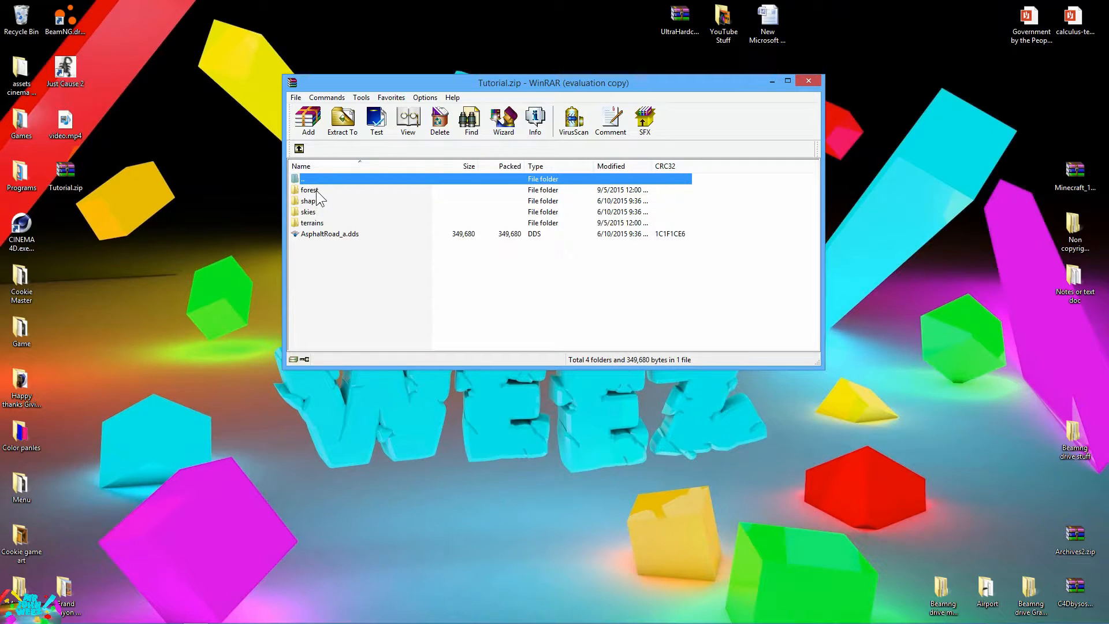
pyautogui.click(309, 190)
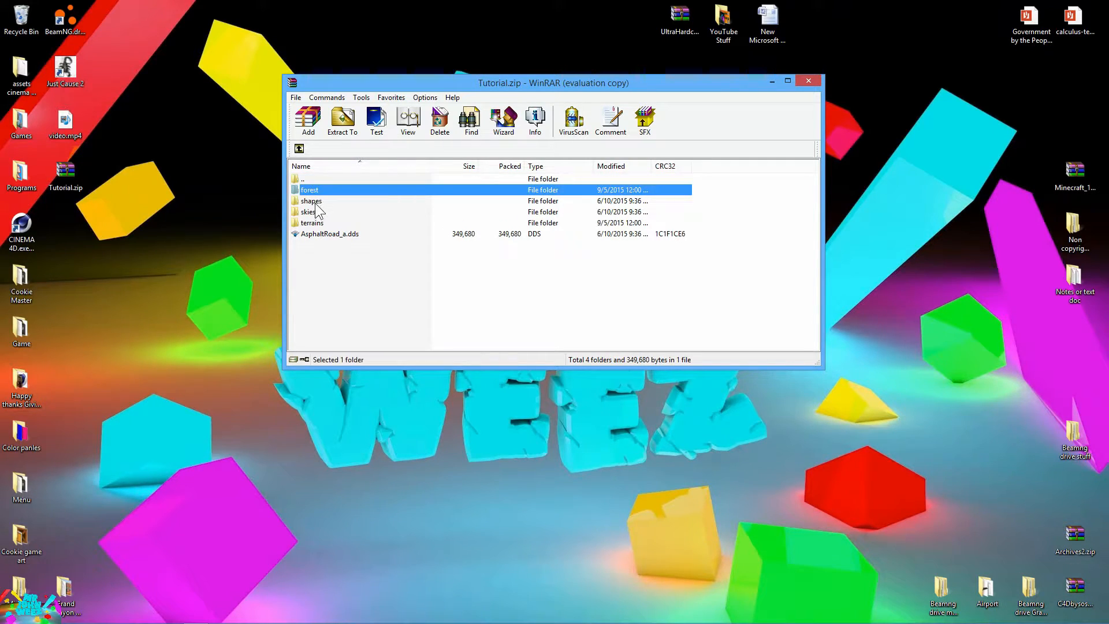
pyautogui.doubleClick(308, 190)
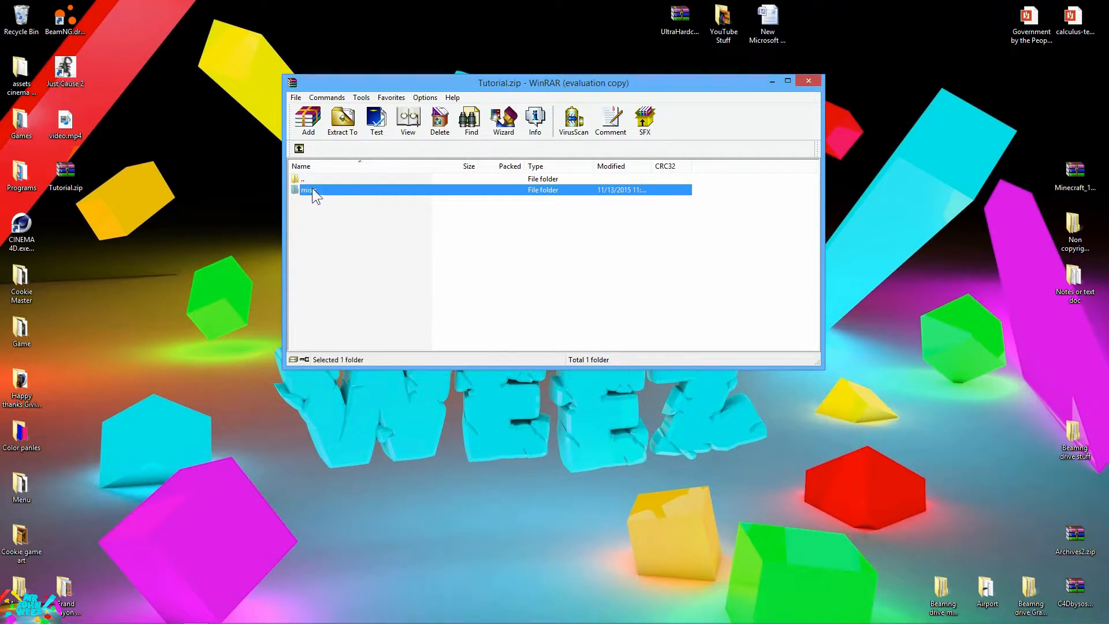
pyautogui.click(439, 120)
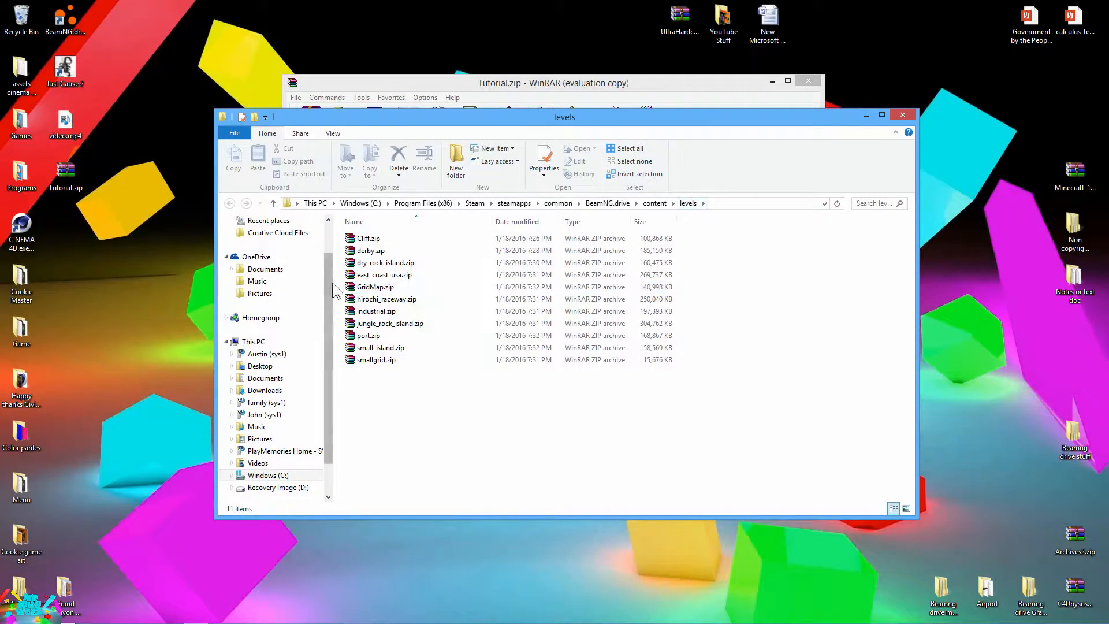
# Add GridMap.zip's buildings folder into Tutorial.zip, then close the GridMap archive
pyautogui.click(376, 287)
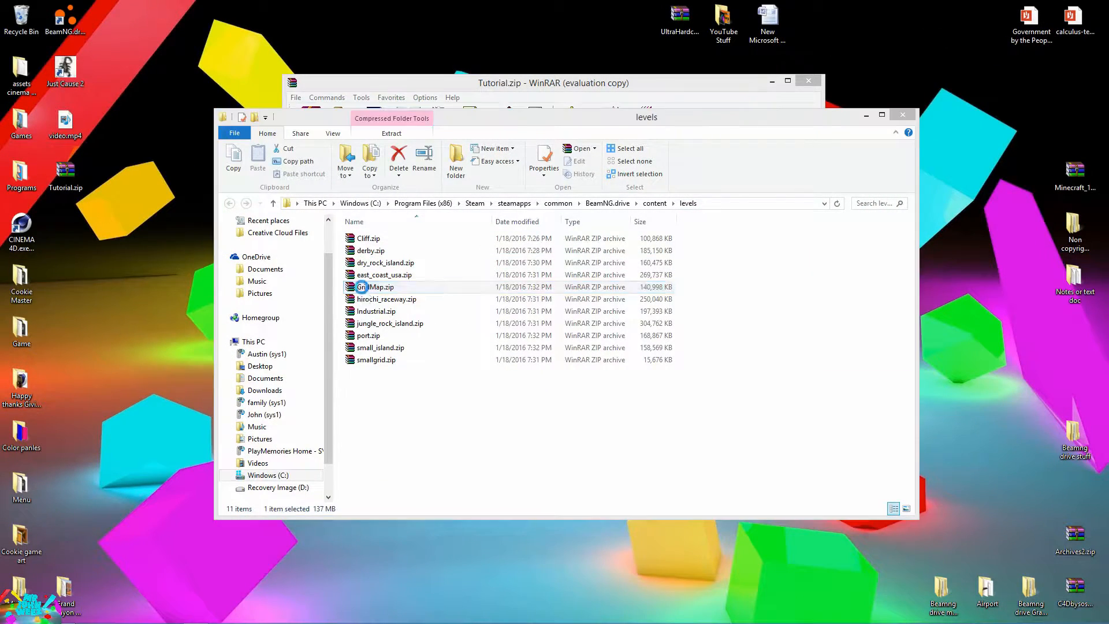
pyautogui.doubleClick(378, 287)
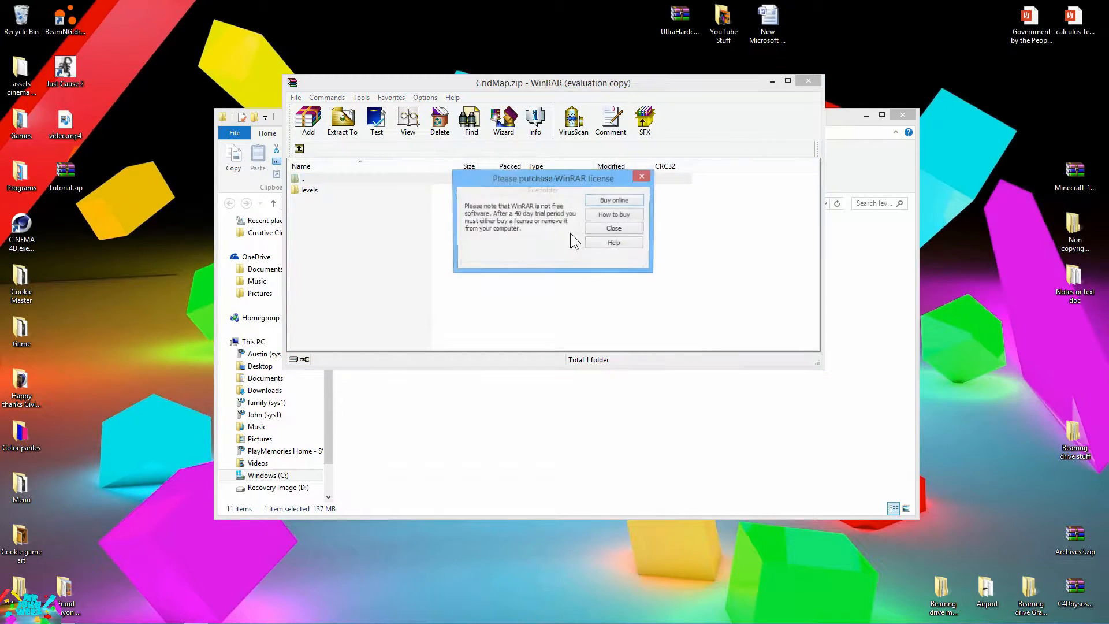
pyautogui.click(612, 228)
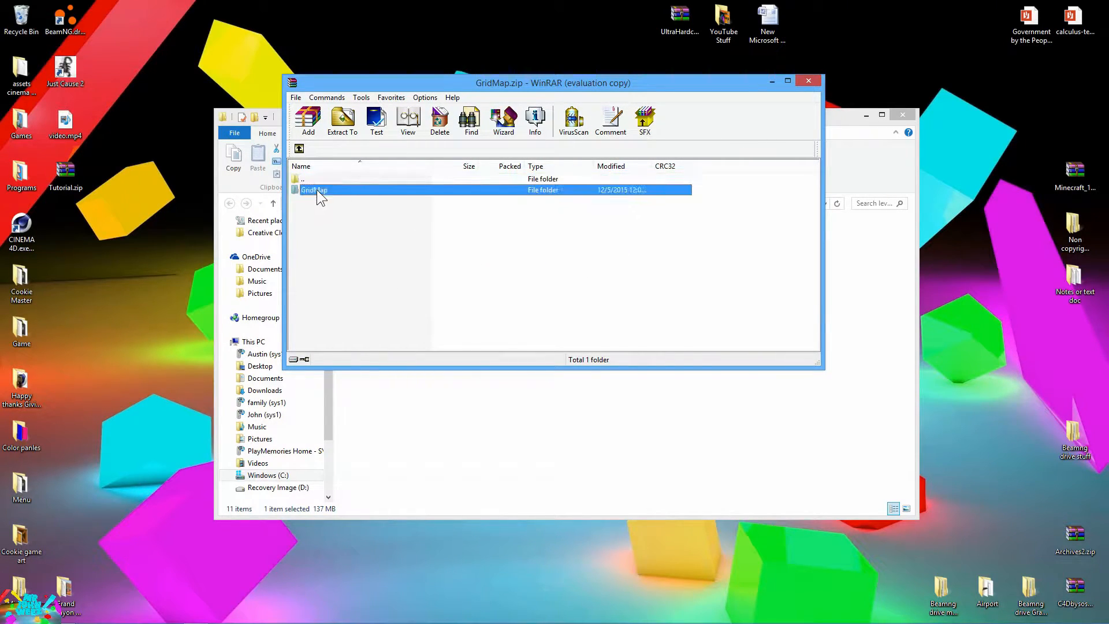
pyautogui.doubleClick(315, 190)
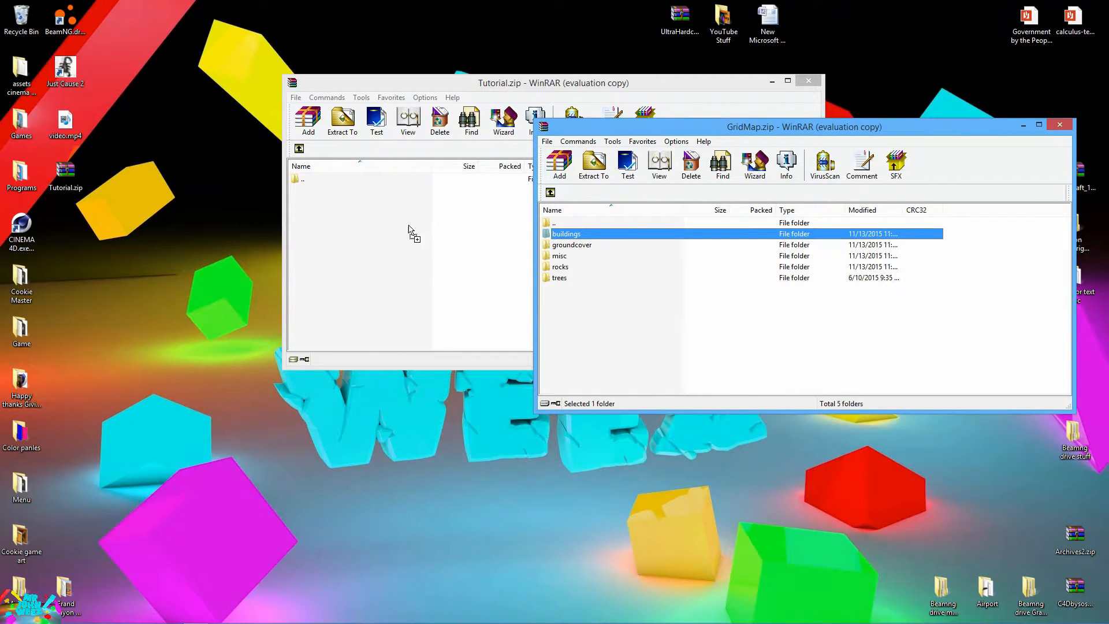
pyautogui.click(308, 119)
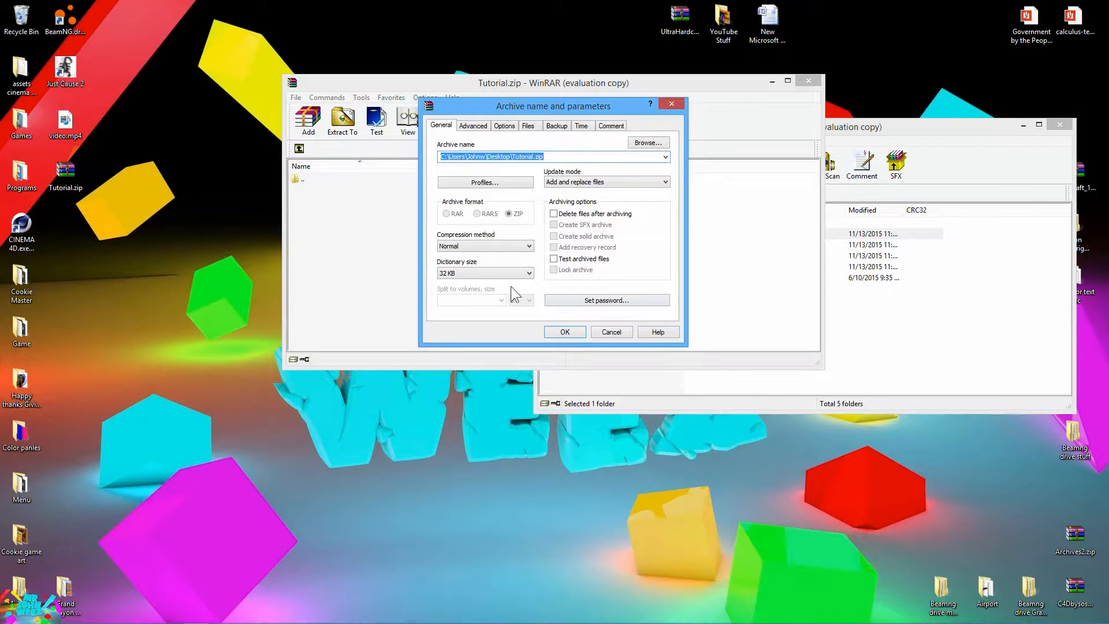
pyautogui.click(611, 331)
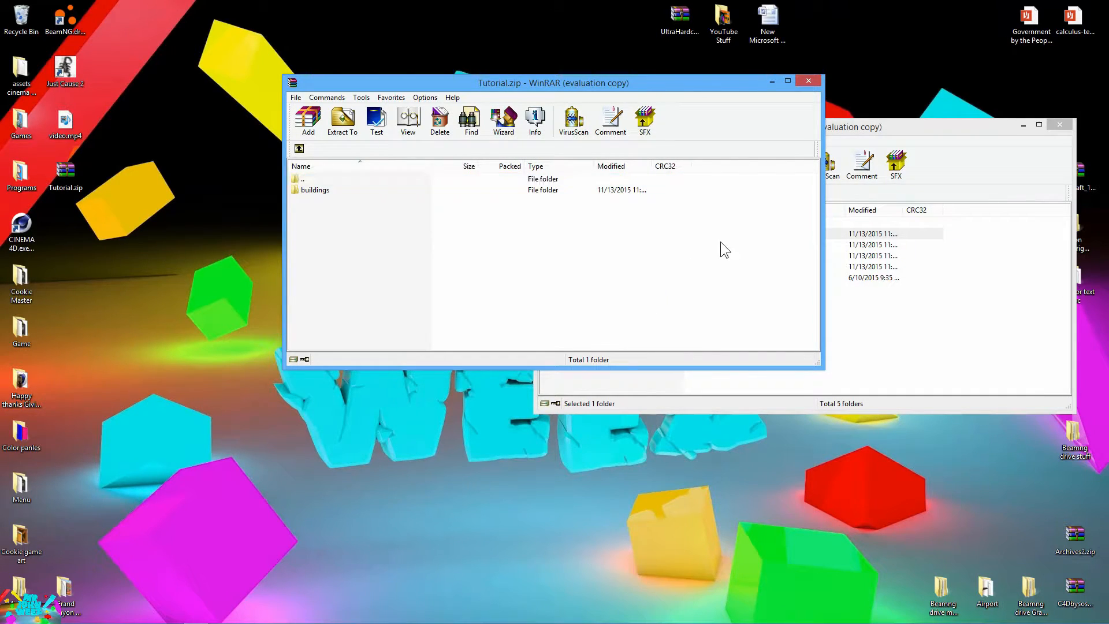
pyautogui.click(1058, 125)
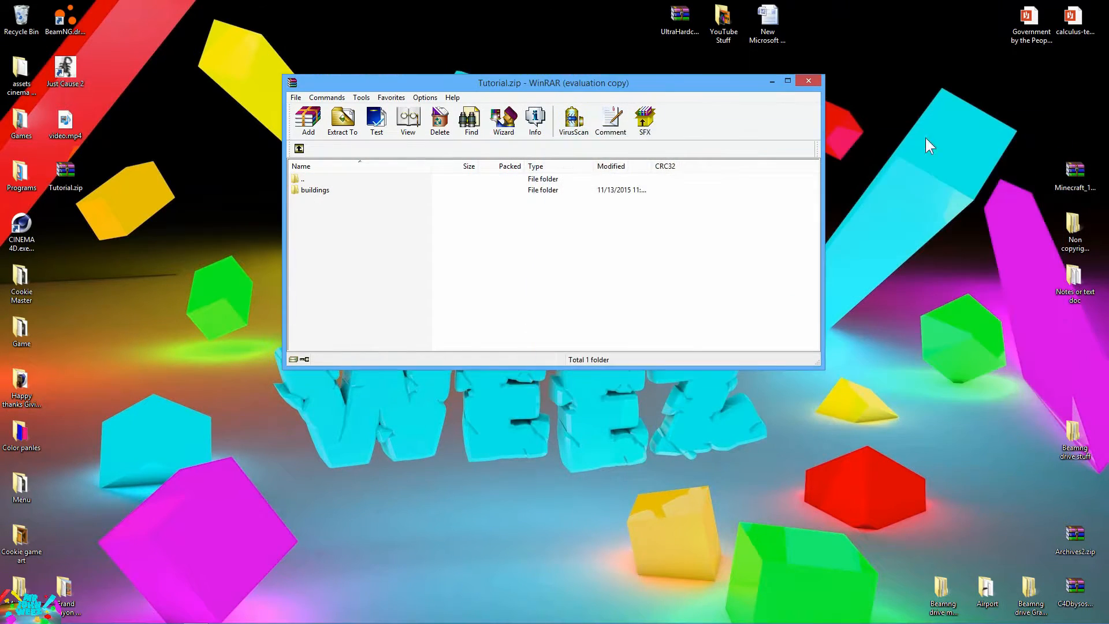
# Open buildings in Tutorial.zip and extract its materials.cs to the desktop
pyautogui.doubleClick(315, 189)
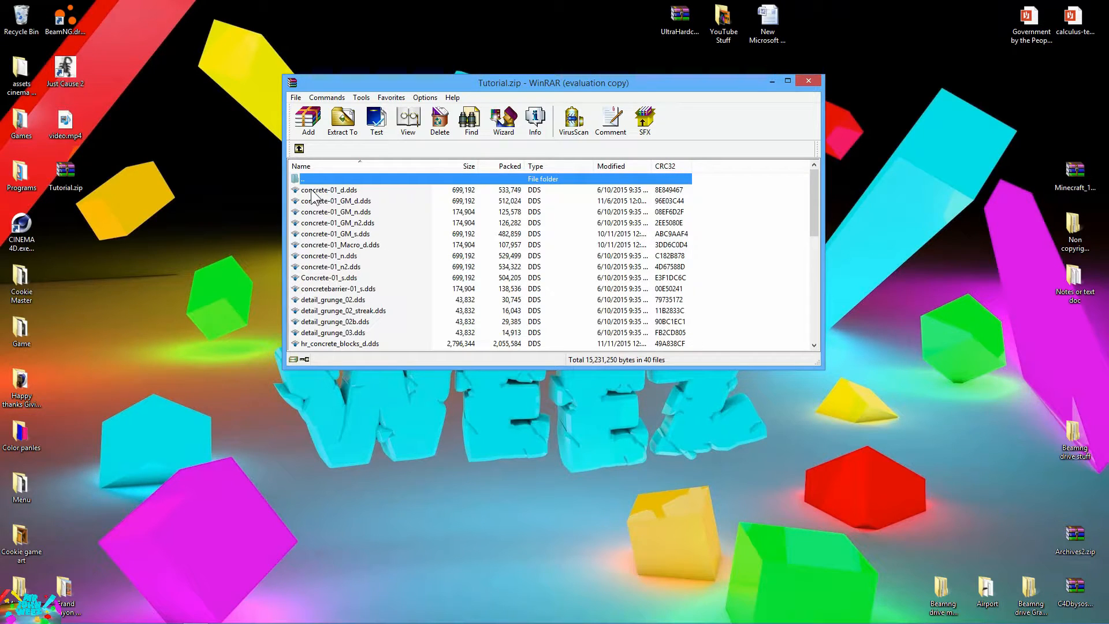
pyautogui.scroll(-3)
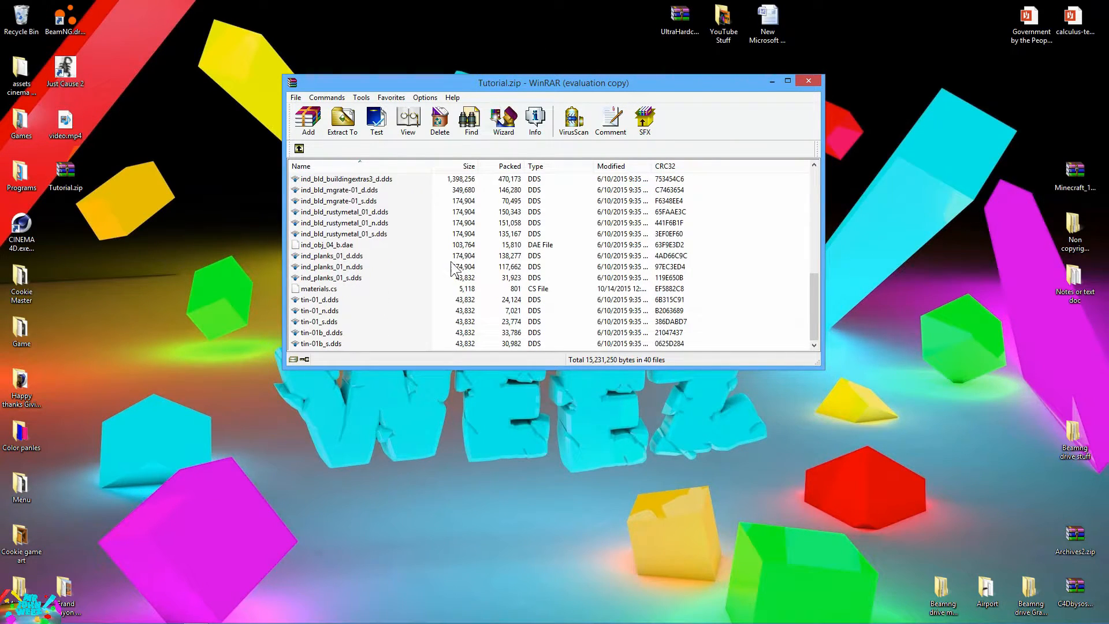
pyautogui.click(319, 289)
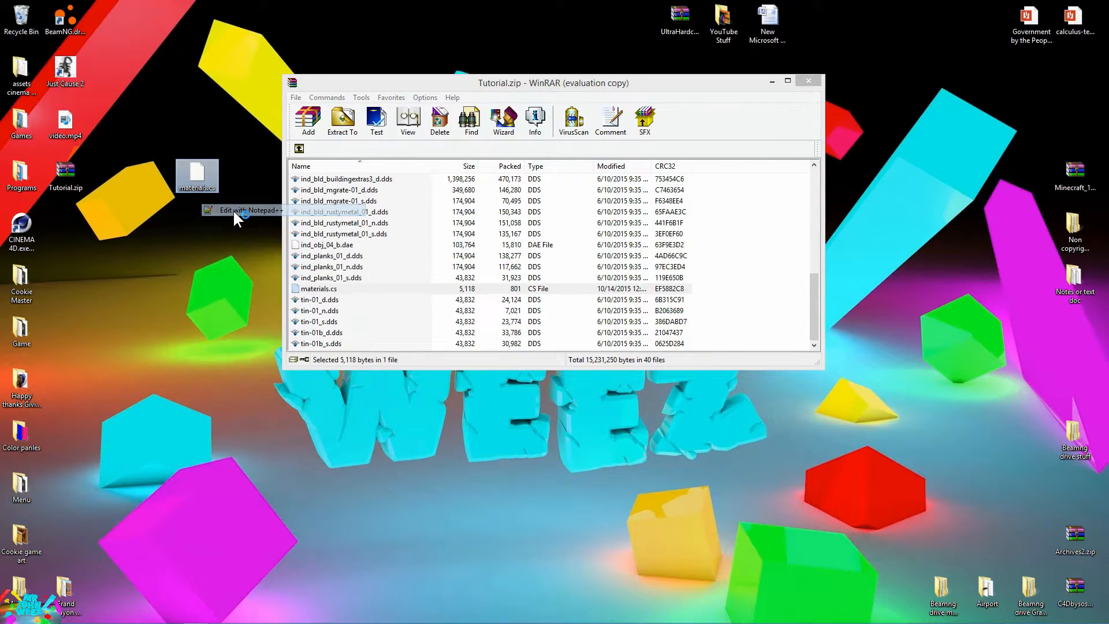
# Replace all five GridMap texture paths in the buildings materials.cs with Tutorial
pyautogui.click(248, 210)
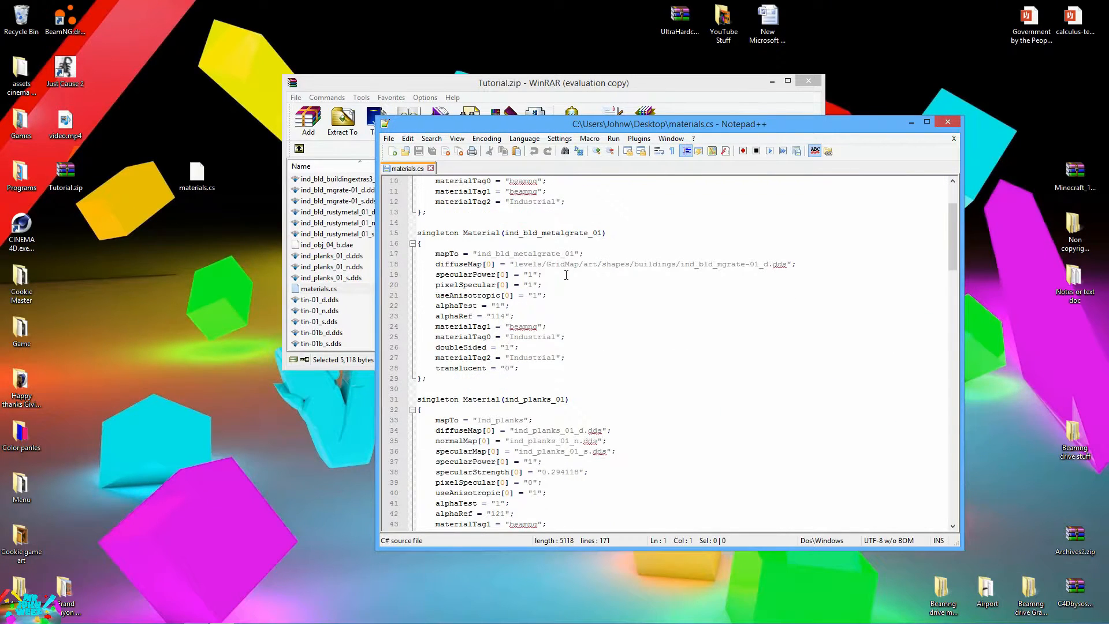
pyautogui.click(526, 264)
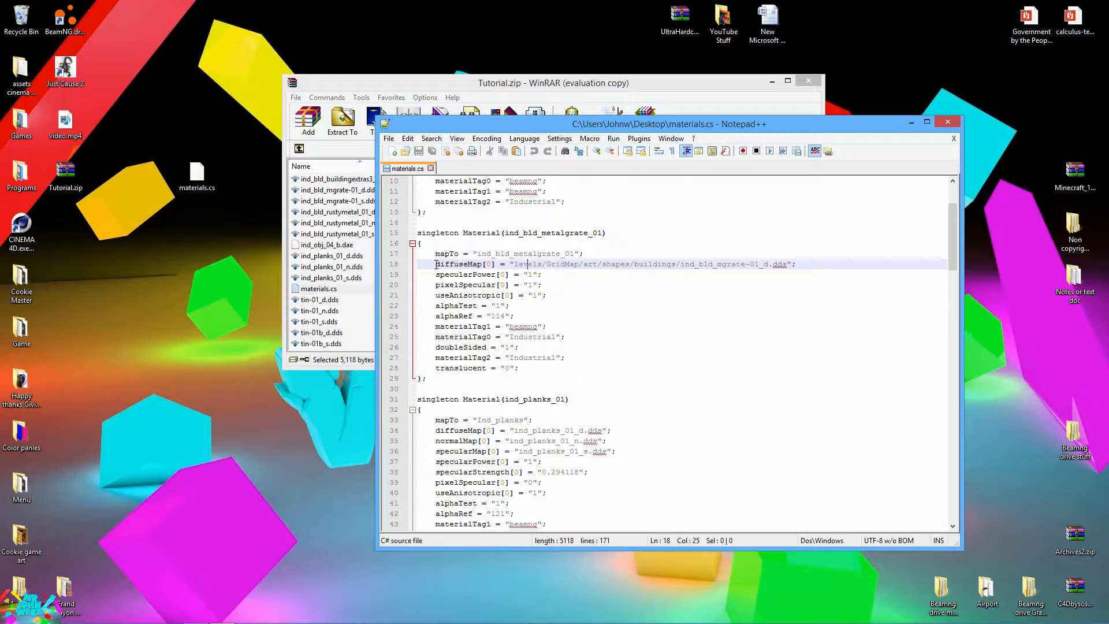
pyautogui.scroll(-3)
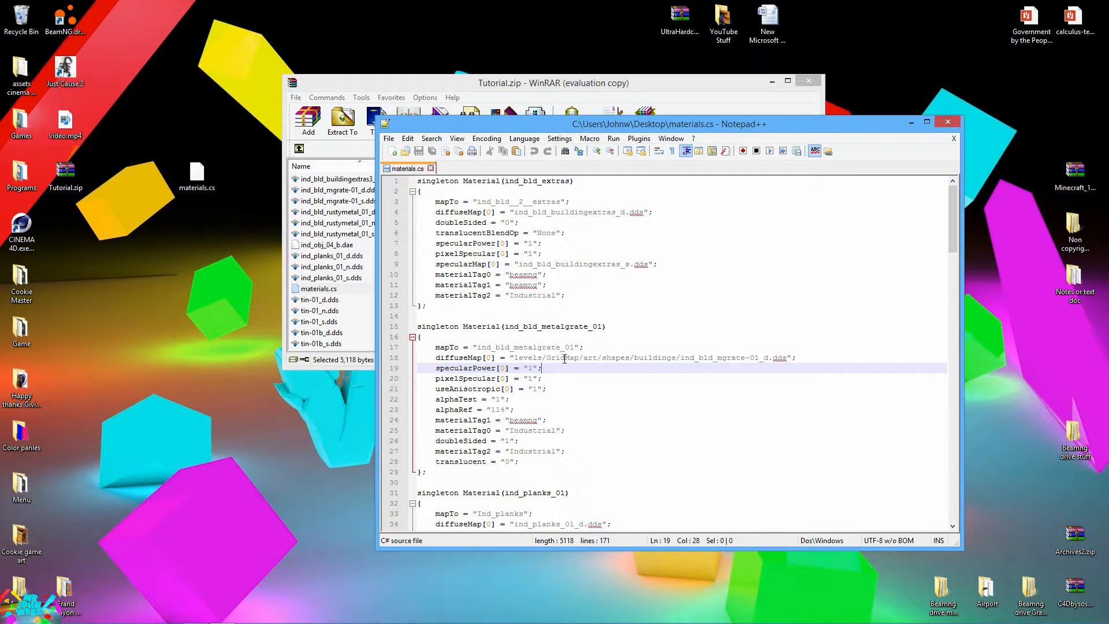
pyautogui.doubleClick(562, 357)
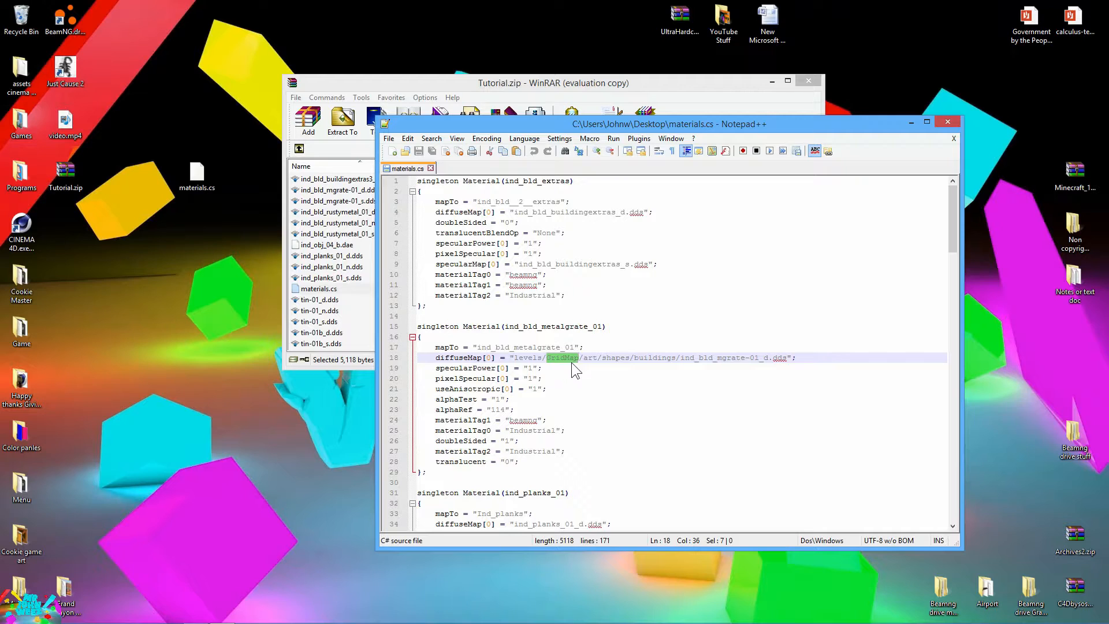
pyautogui.press('Ctrl+f')
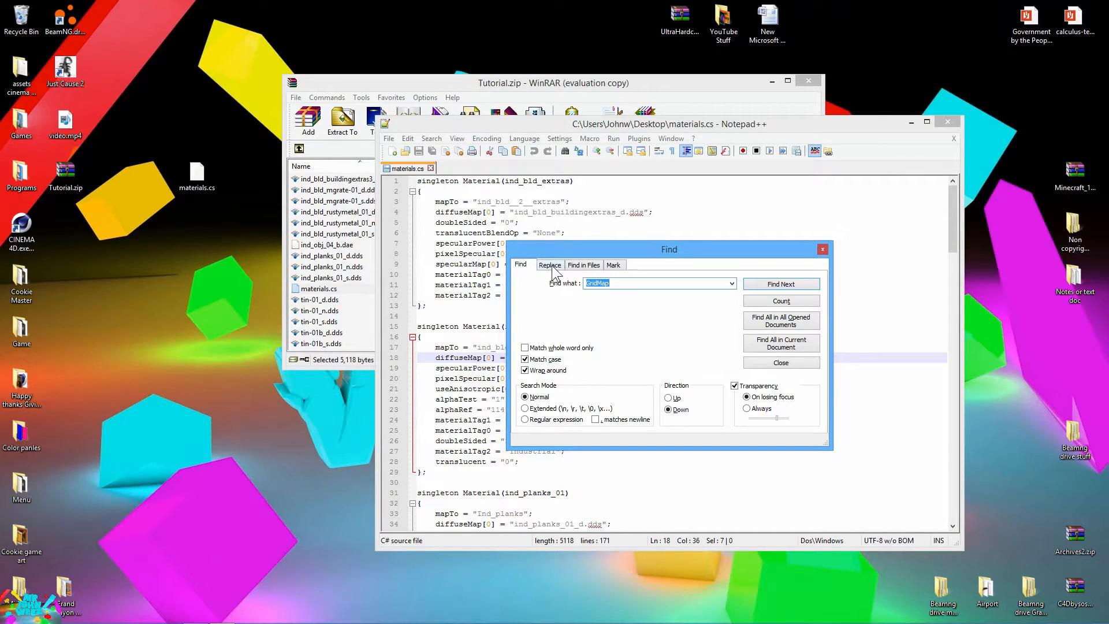
pyautogui.click(549, 264)
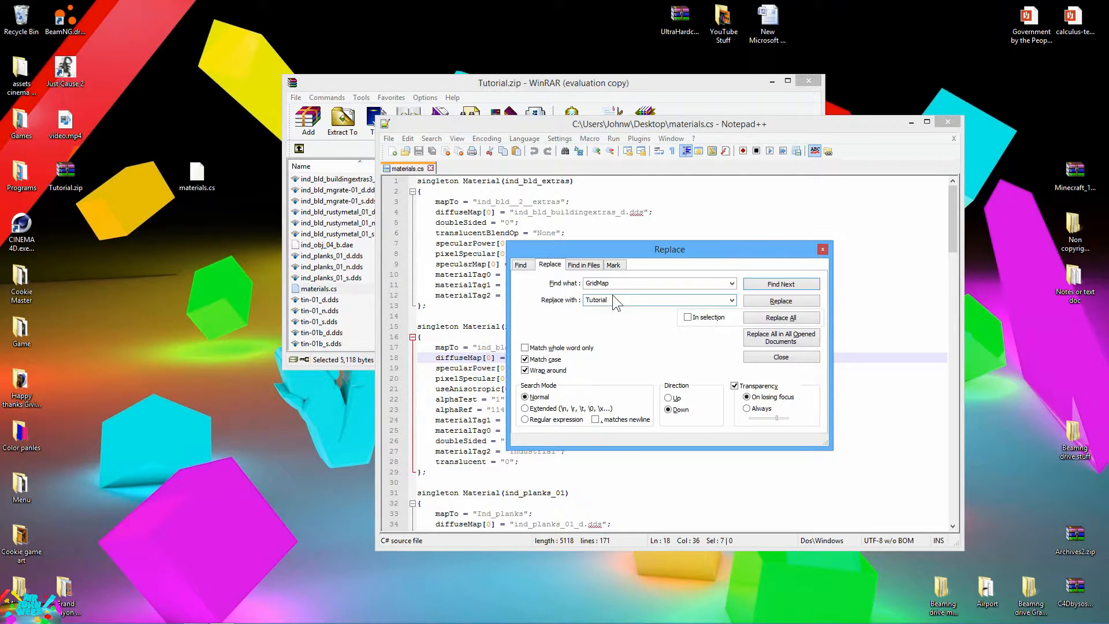
pyautogui.click(64, 173)
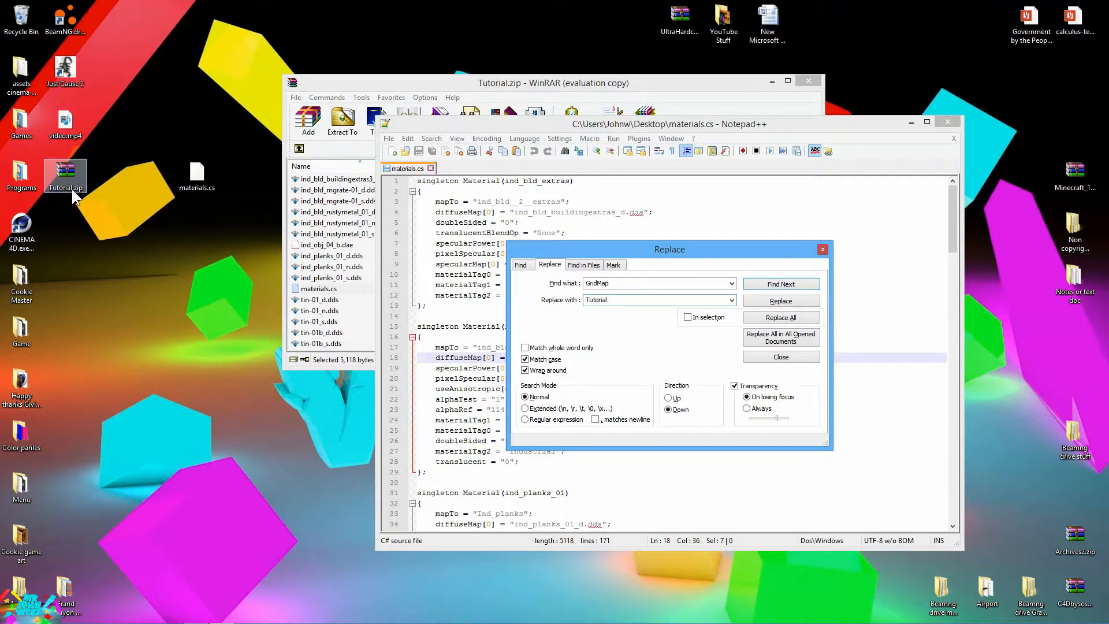
pyautogui.click(655, 283)
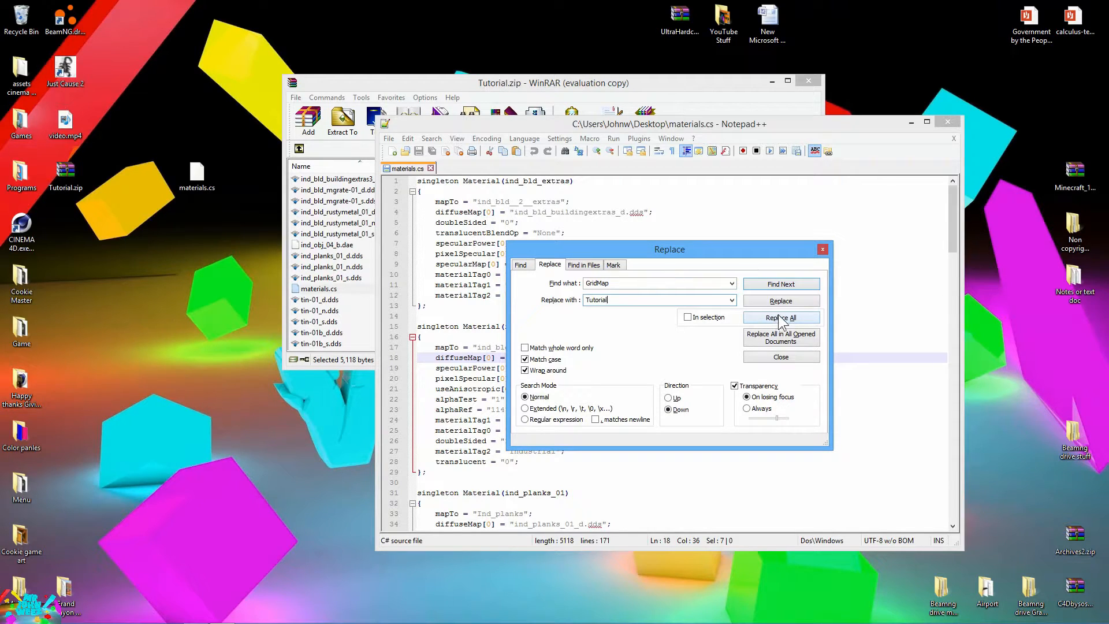
pyautogui.click(781, 317)
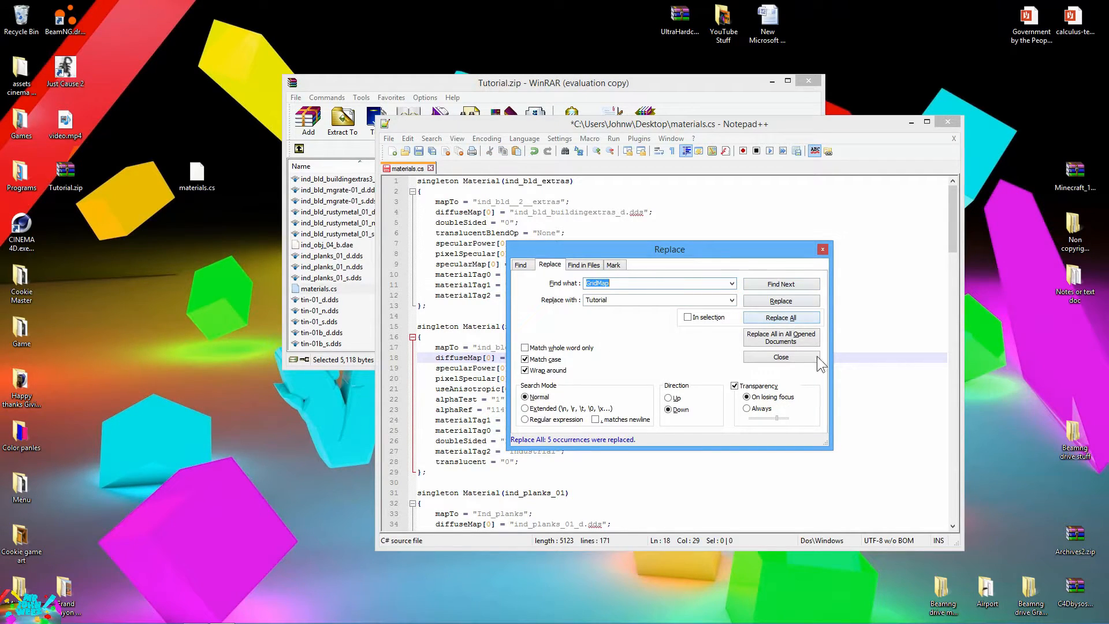
pyautogui.click(781, 356)
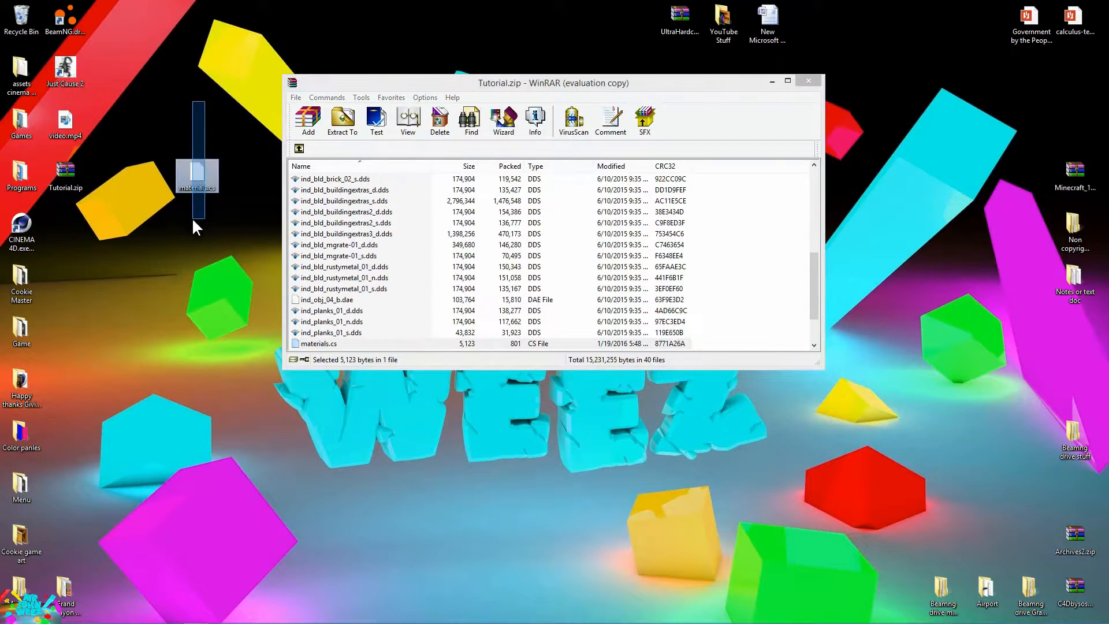
# Delete the desktop materials.cs copy and extract the next art subfolder's materials.cs
pyautogui.click(299, 149)
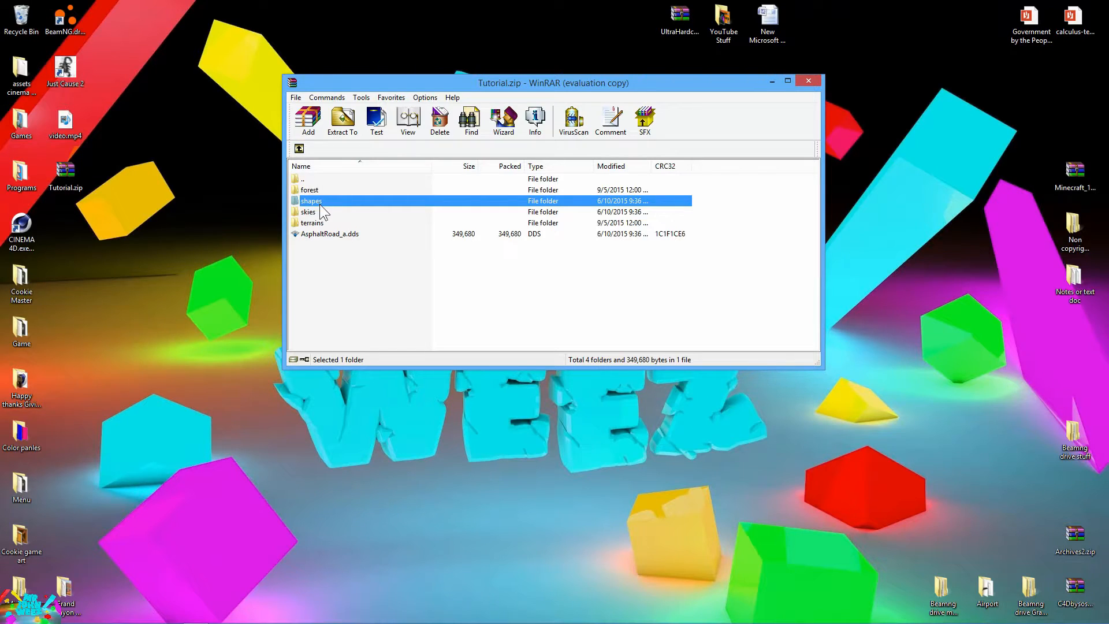
pyautogui.doubleClick(310, 201)
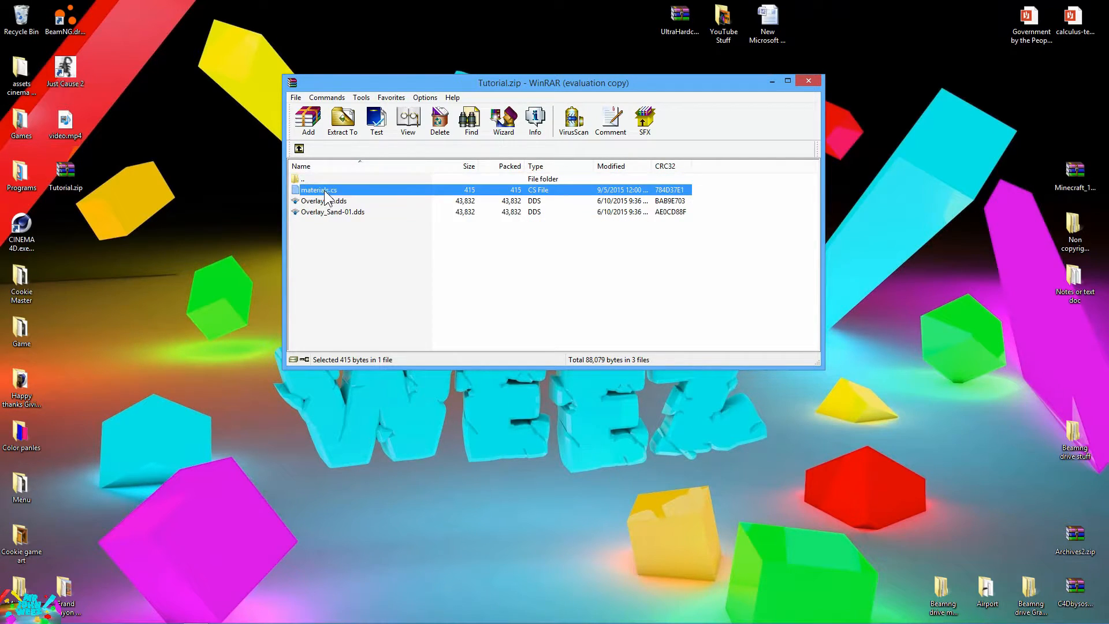
pyautogui.rightClick(319, 190)
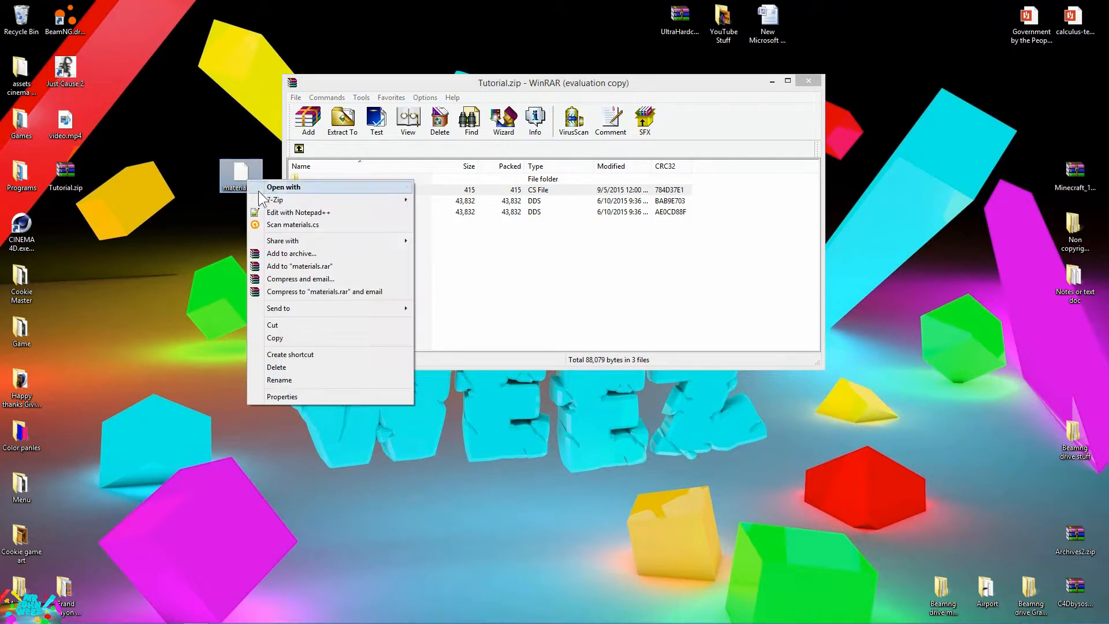
# Change the three smallgrid texture paths in materials.cs to Tutorial and close the file
pyautogui.click(299, 212)
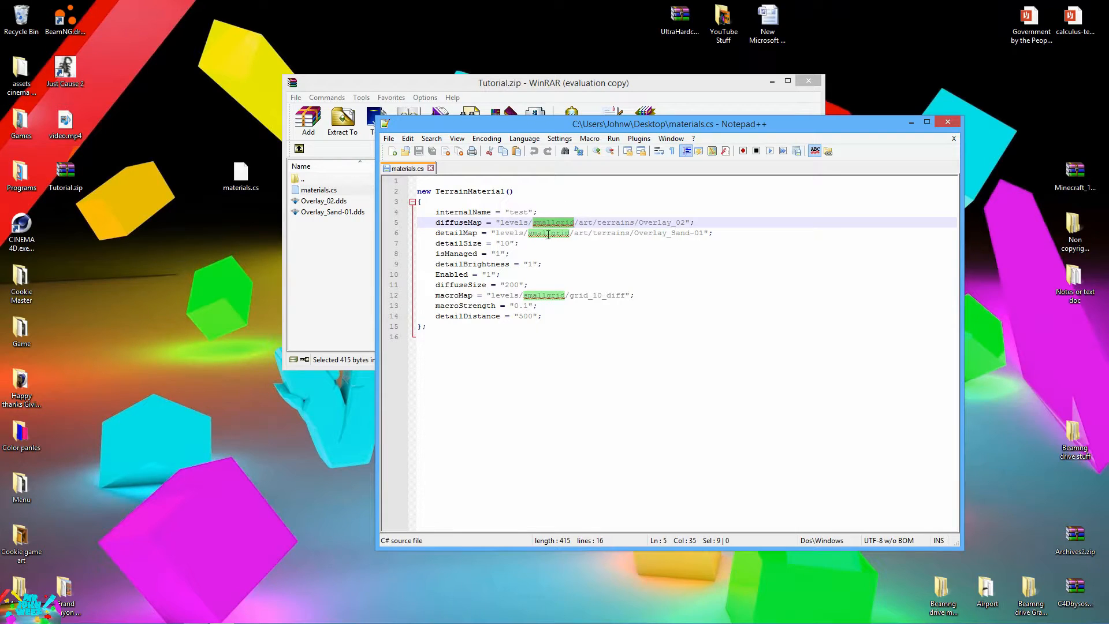
pyautogui.press('ctrl+h')
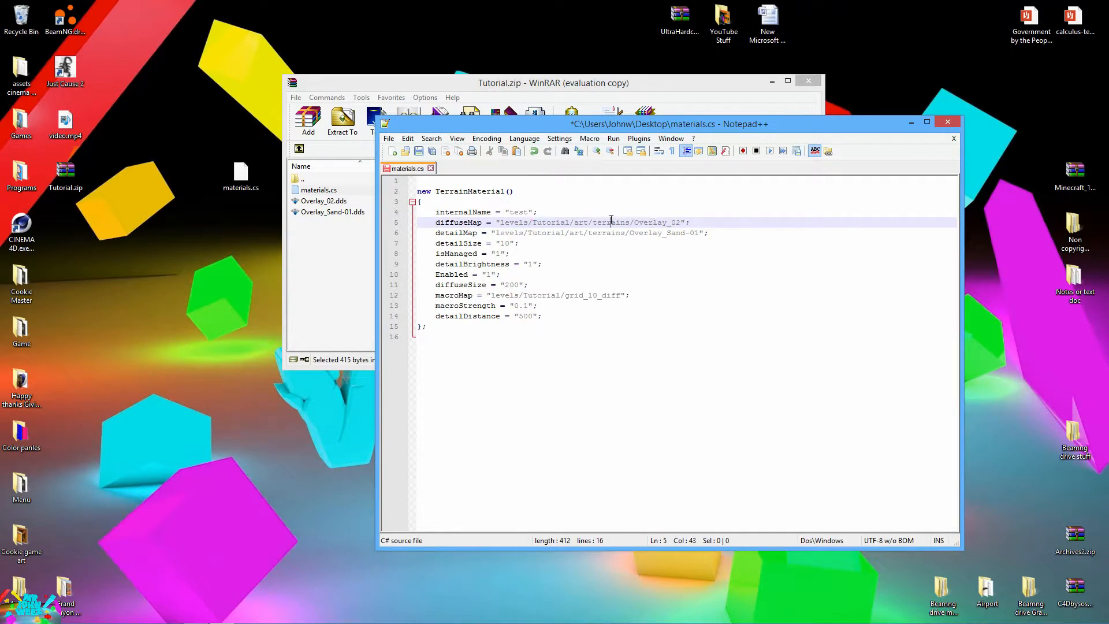
pyautogui.click(552, 82)
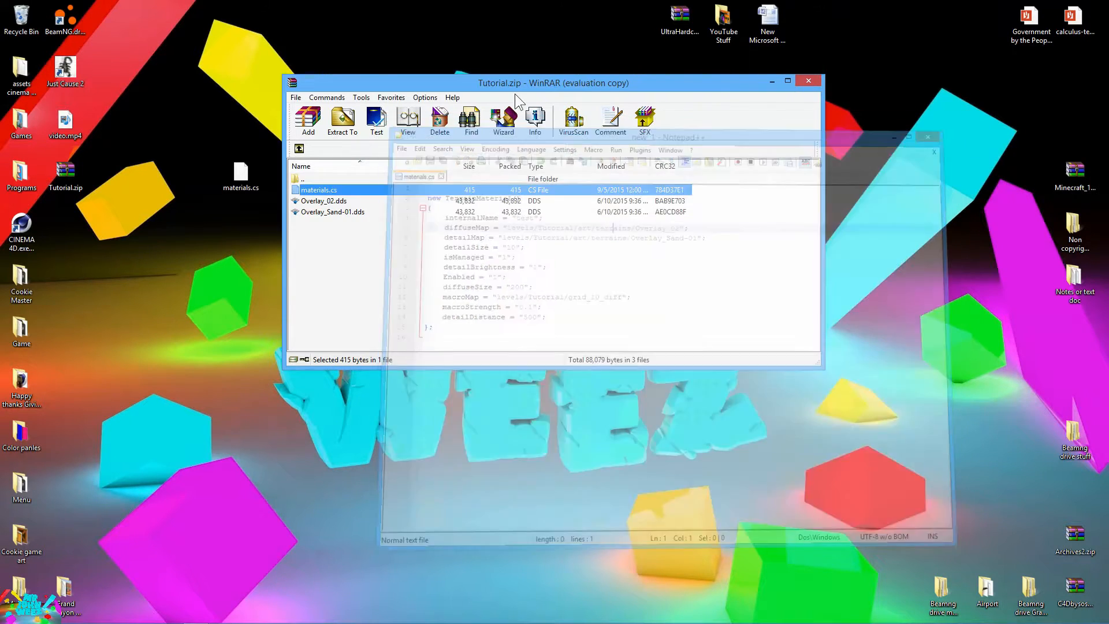
# Go up through art to the Tutorial root folder and close Tutorial.zip
pyautogui.click(308, 120)
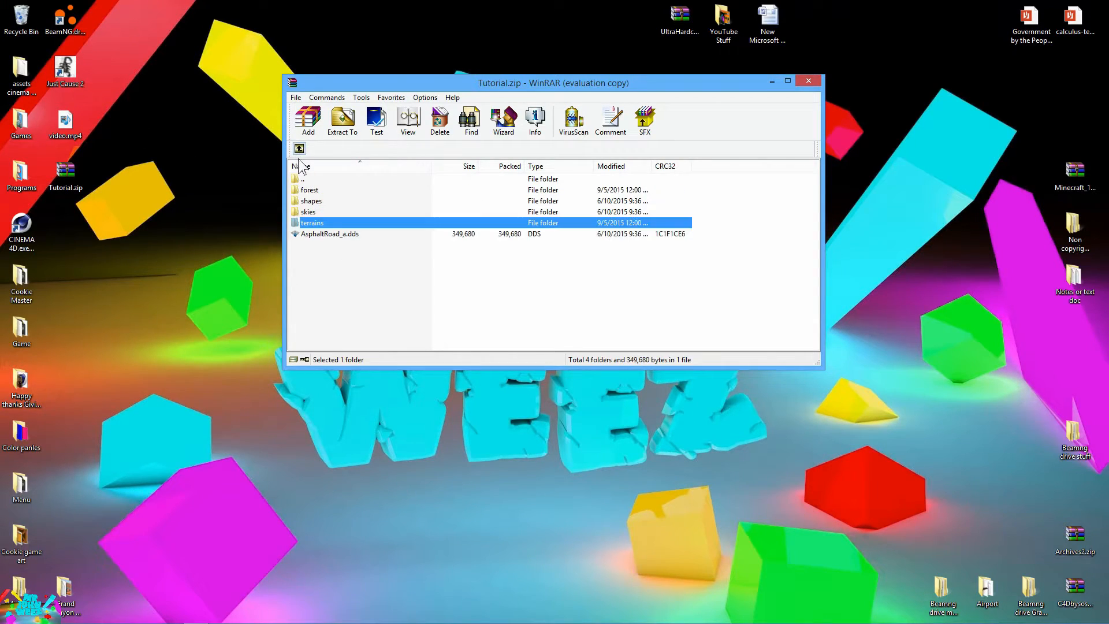
pyautogui.click(400, 318)
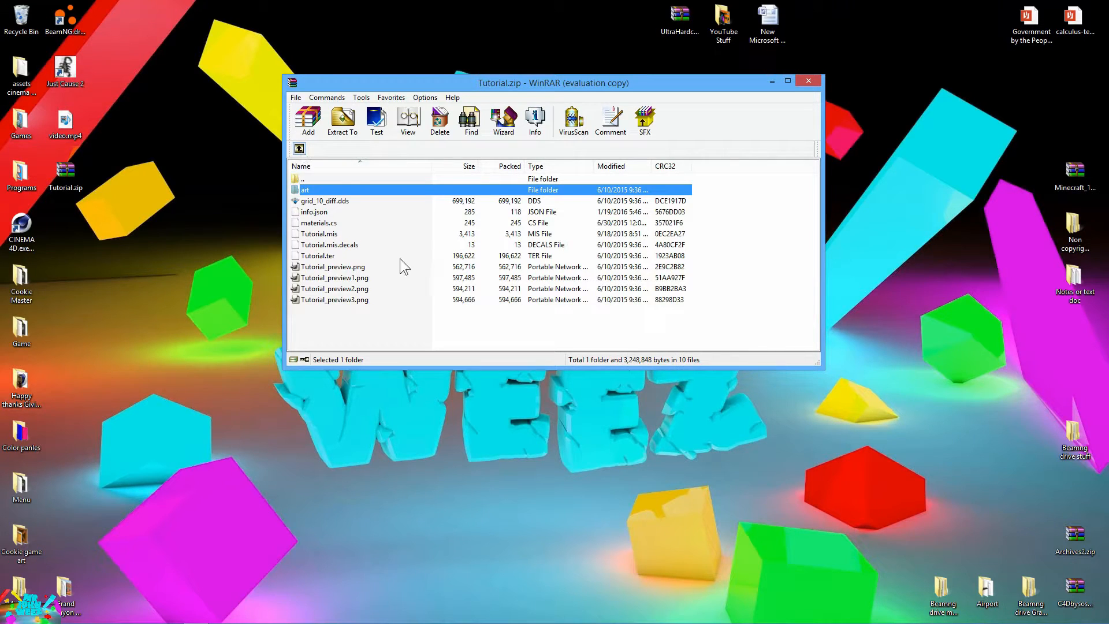
pyautogui.moveTo(833, 83)
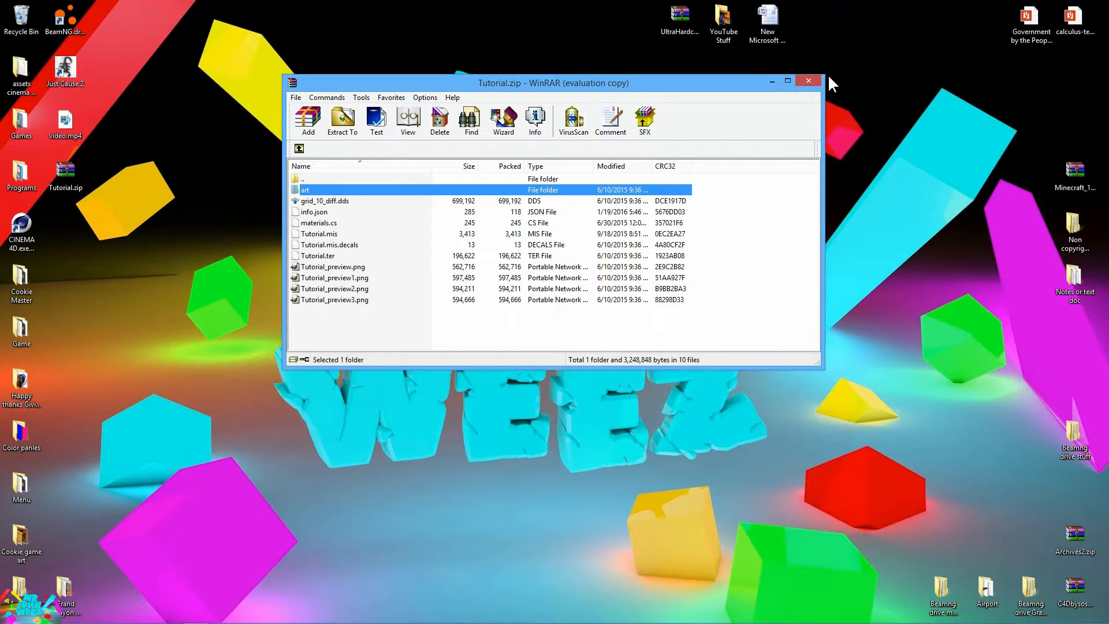
pyautogui.click(808, 81)
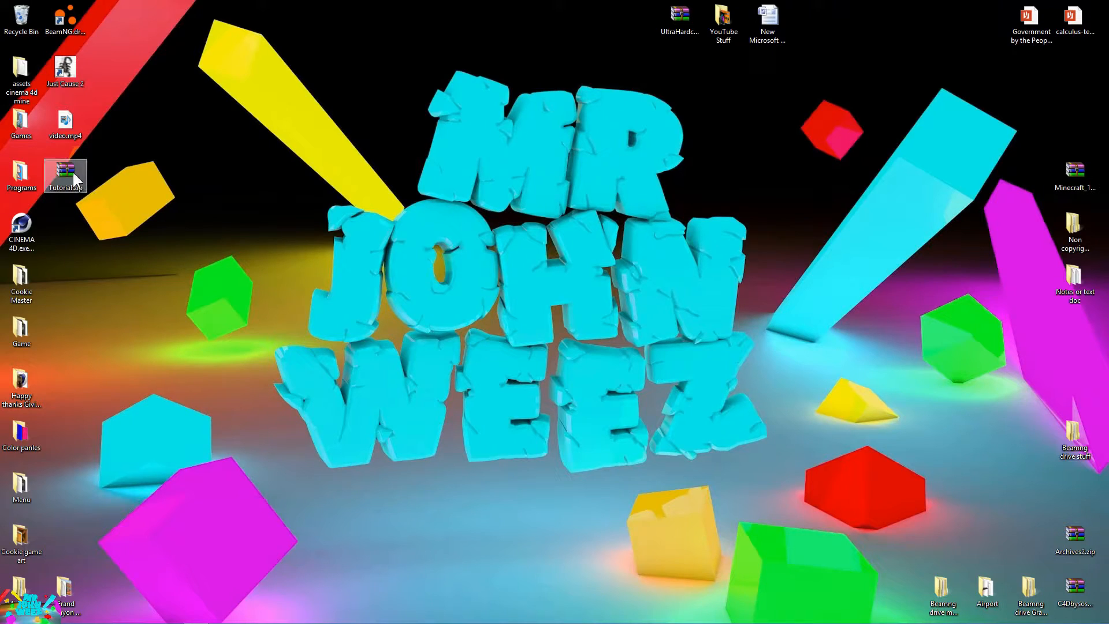
# Drag Tutorial.zip to mid-desktop, then open the mods tile from the start screen
pyautogui.moveTo(66, 176); pyautogui.dragTo(504, 223)
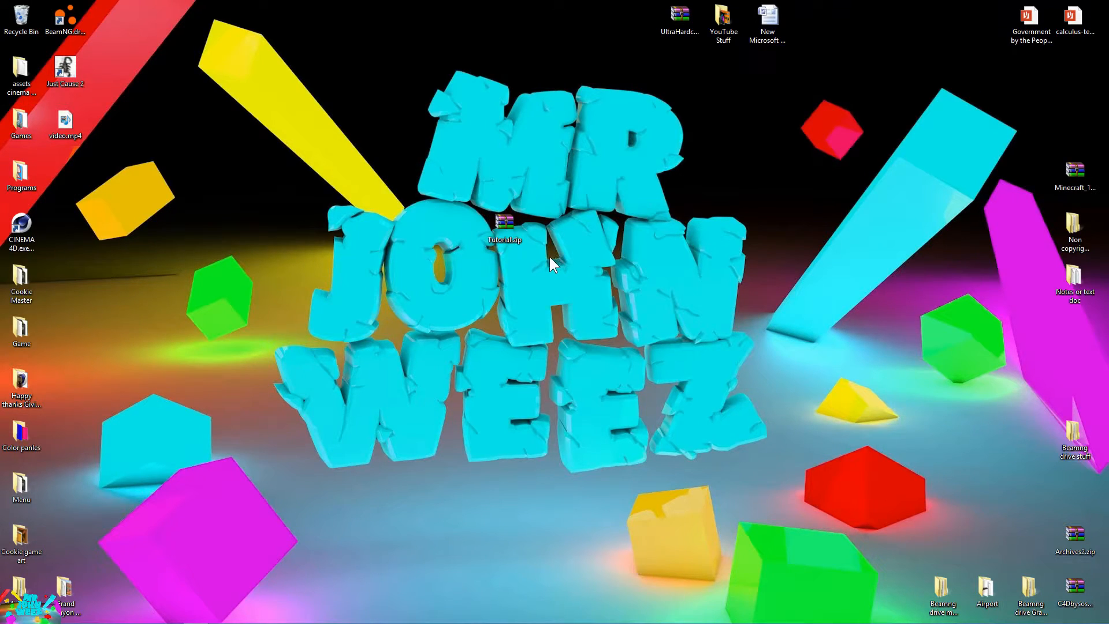
pyautogui.moveTo(672, 385)
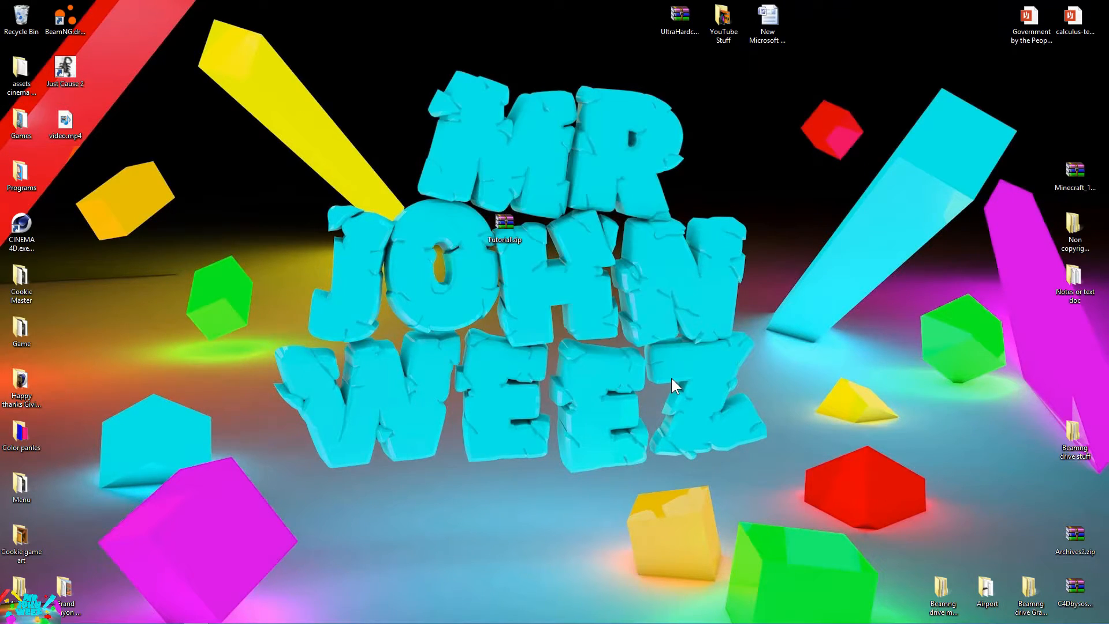
pyautogui.press('Super')
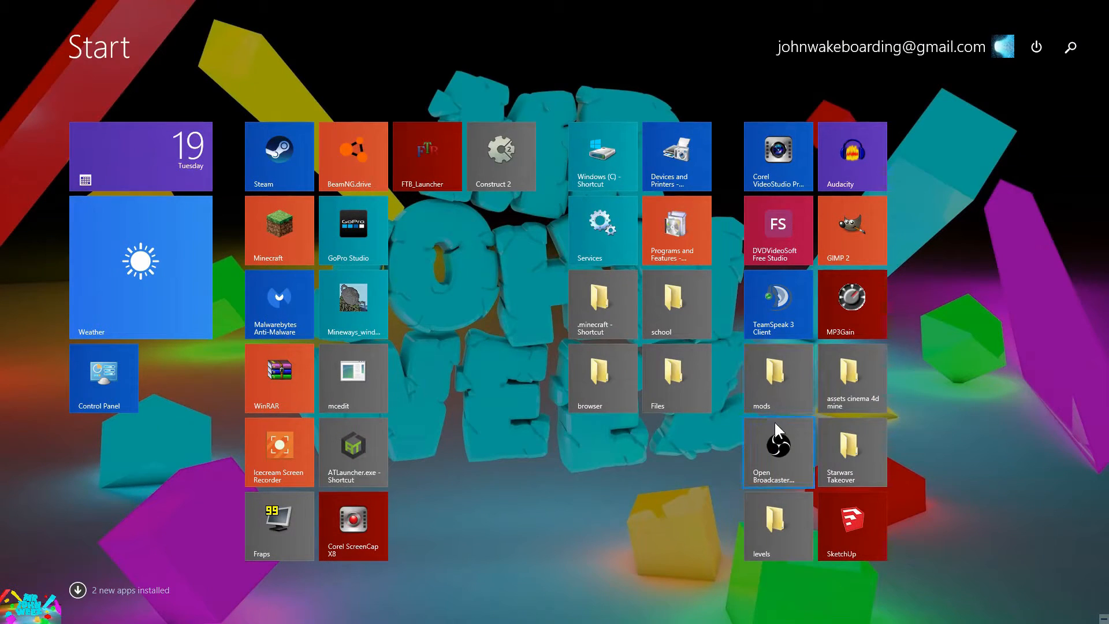
pyautogui.click(778, 452)
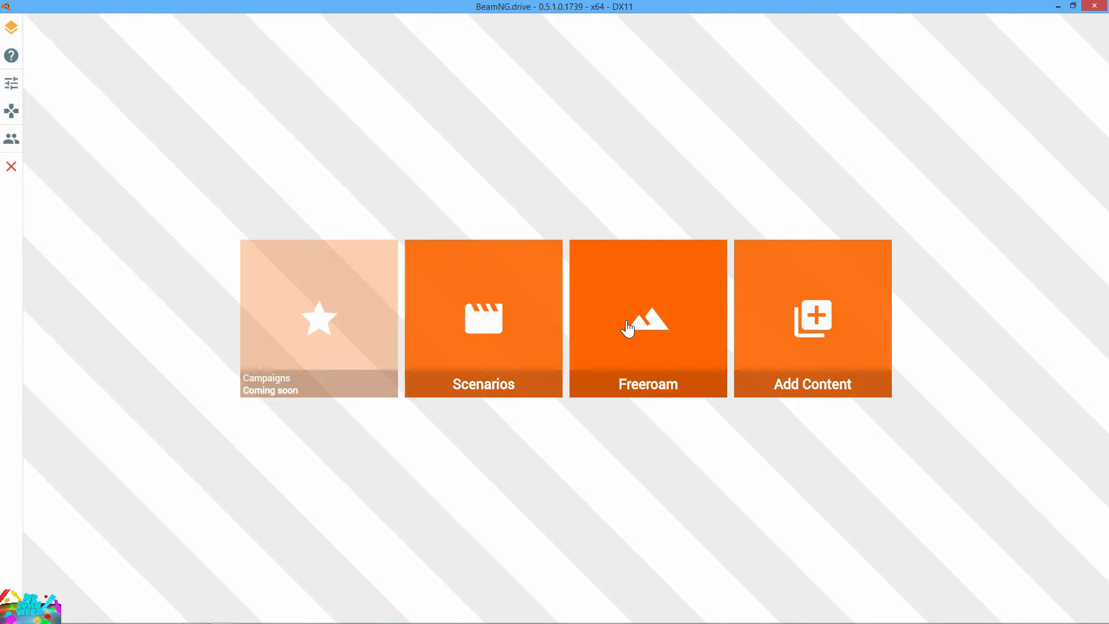
# Pick the Tutorial level from the Freeroam list and play it
pyautogui.click(647, 319)
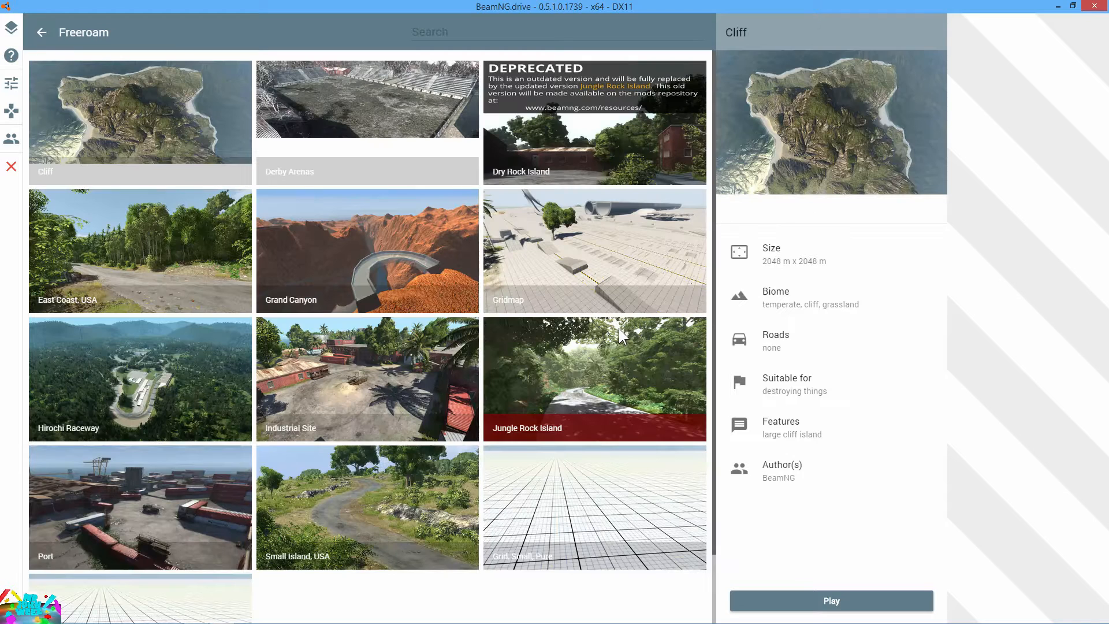
pyautogui.scroll(-3)
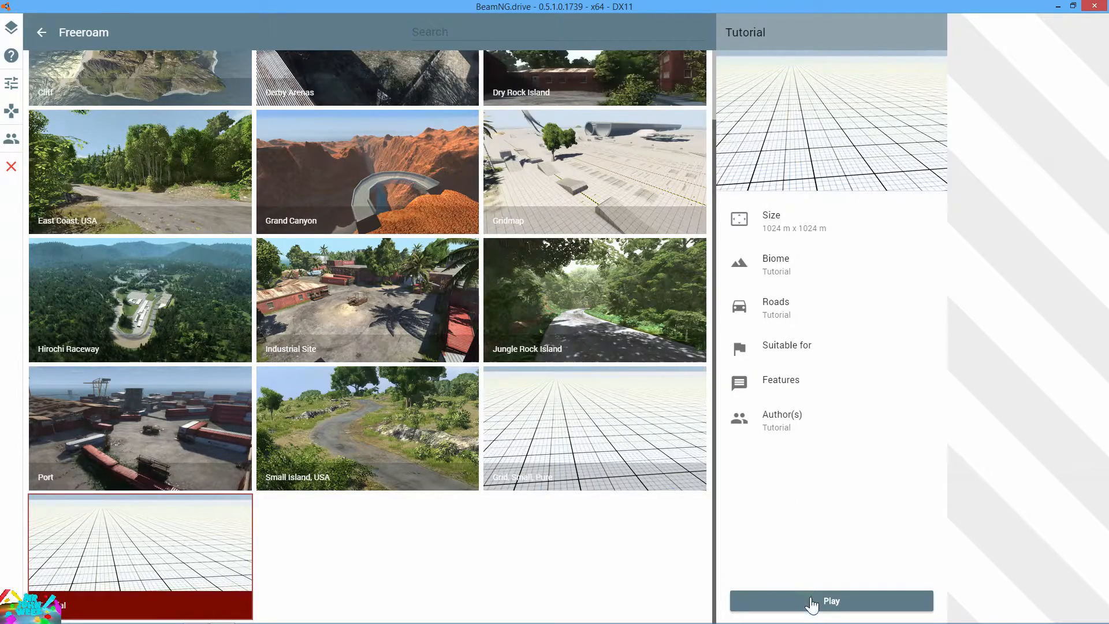
pyautogui.click(829, 601)
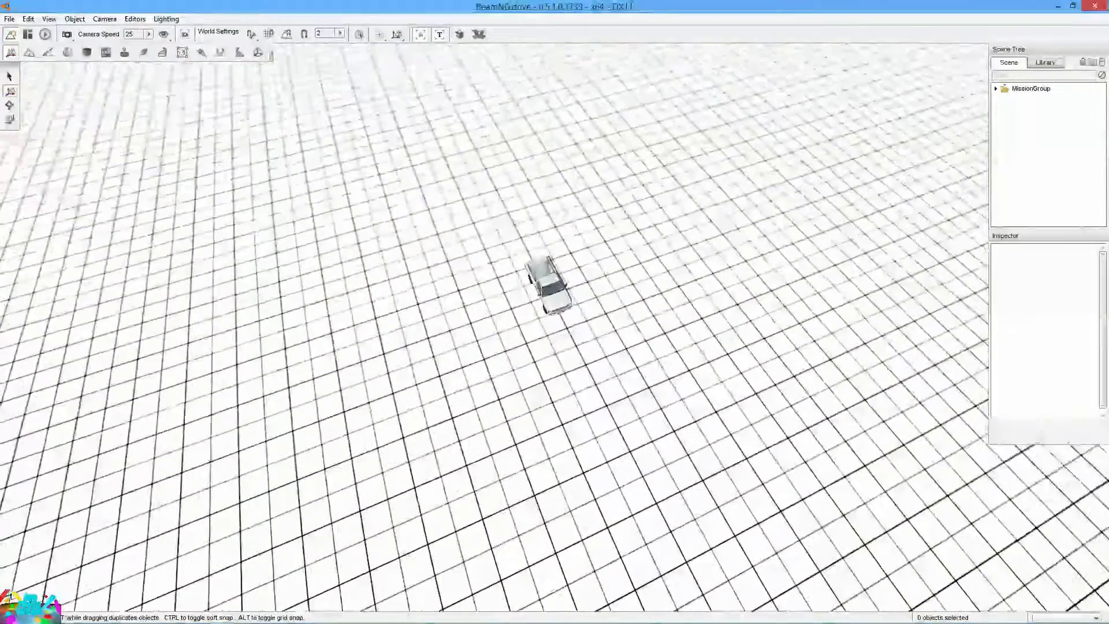
pyautogui.moveTo(29, 53)
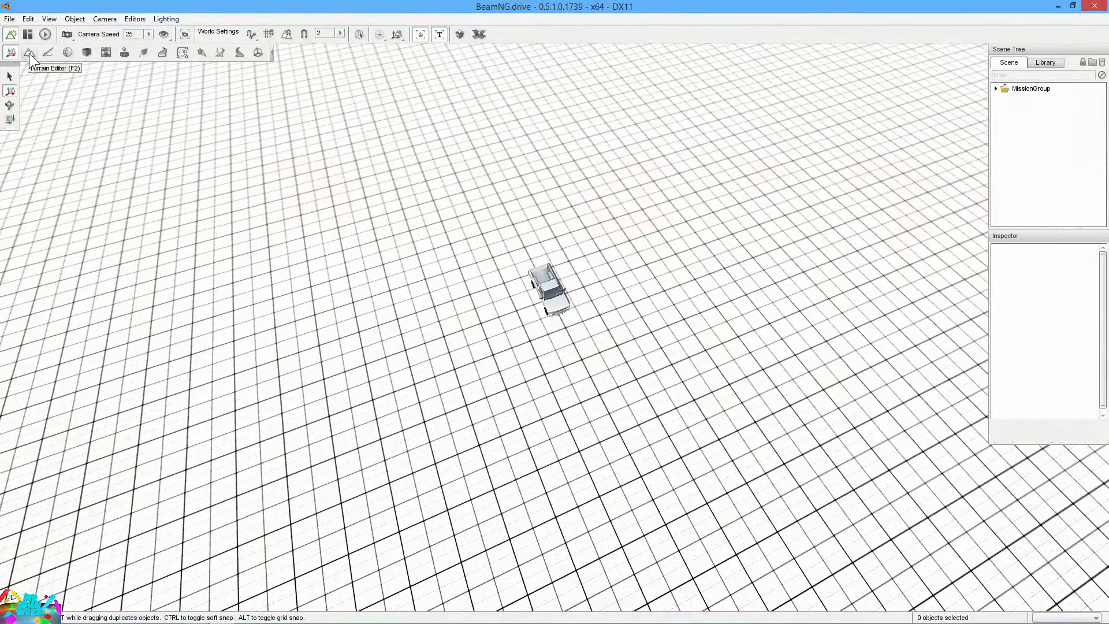
# Expand MissionGroup, select theLevelInfo, and scroll its properties in the inspector
pyautogui.click(9, 18)
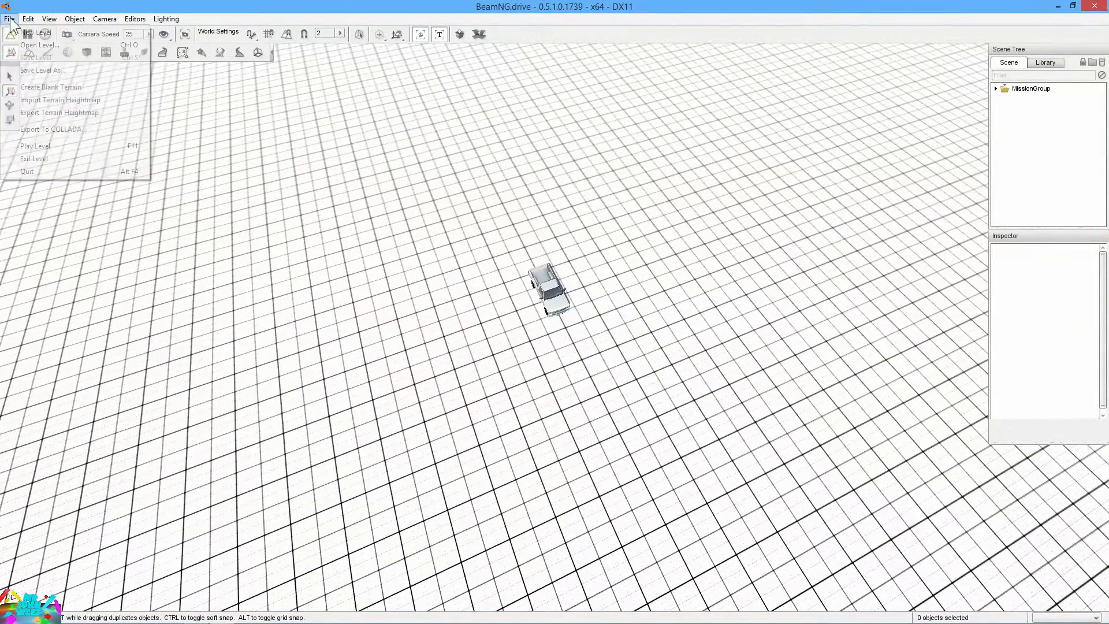
pyautogui.click(1040, 103)
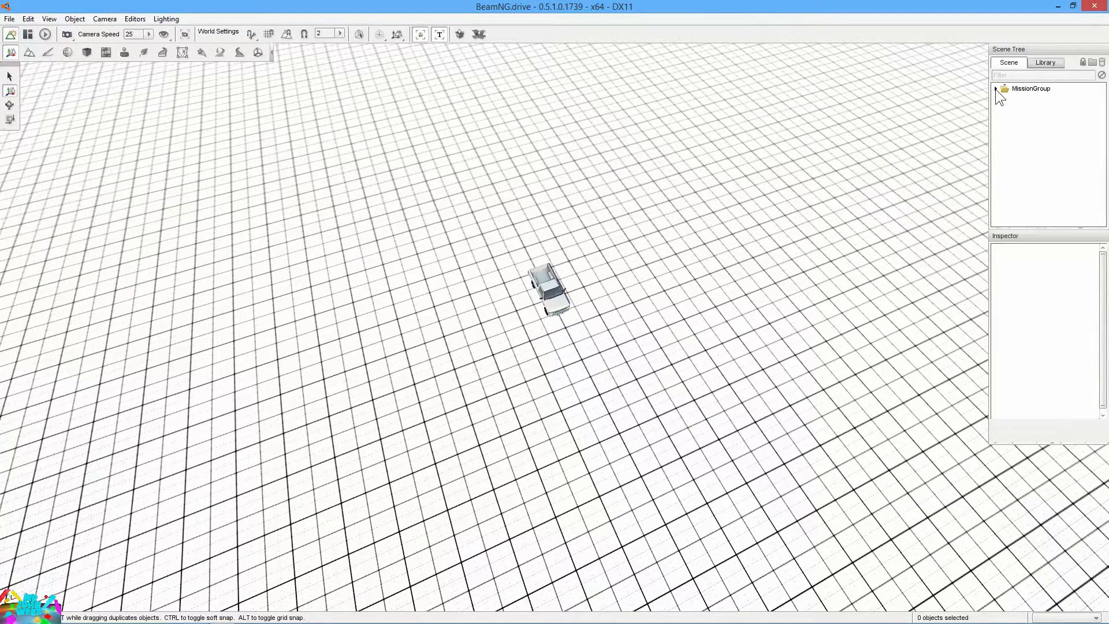
pyautogui.click(996, 88)
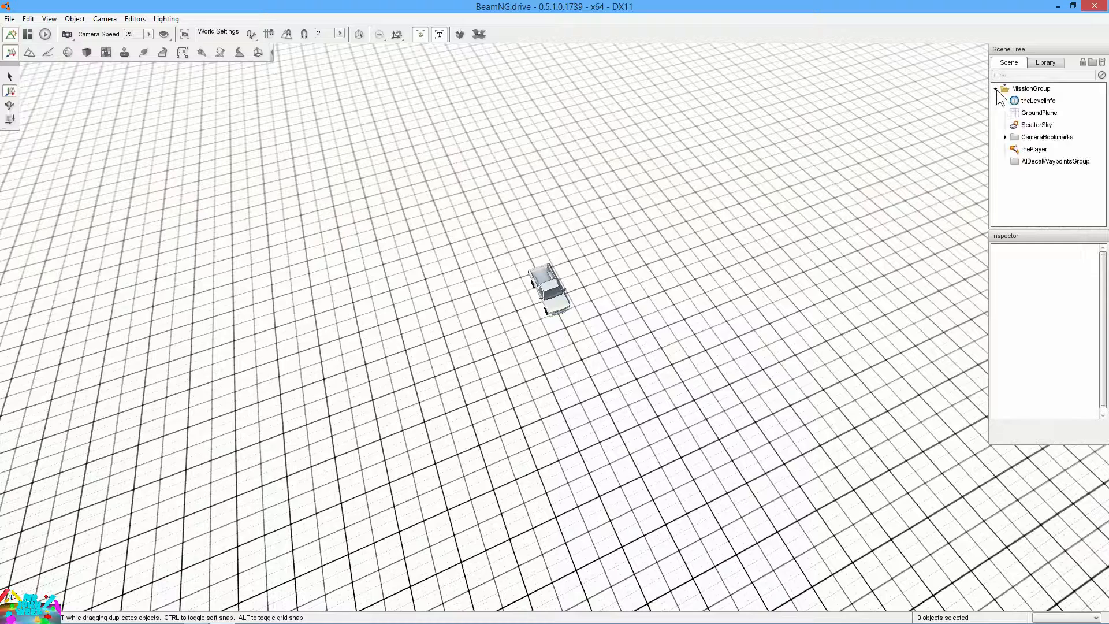
pyautogui.click(1037, 100)
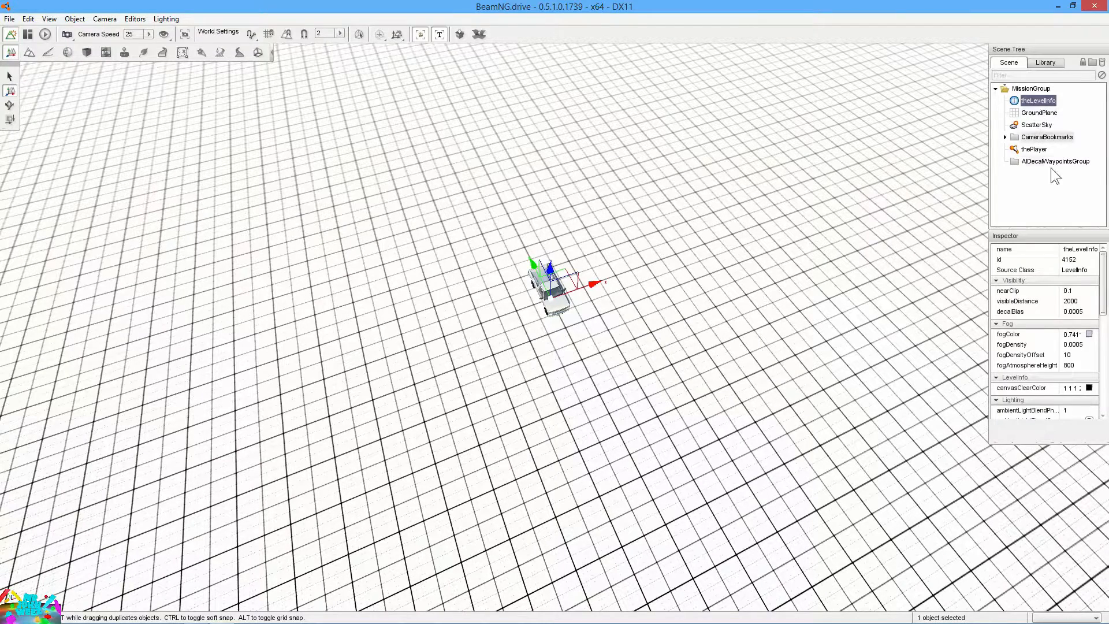
pyautogui.moveTo(994, 254)
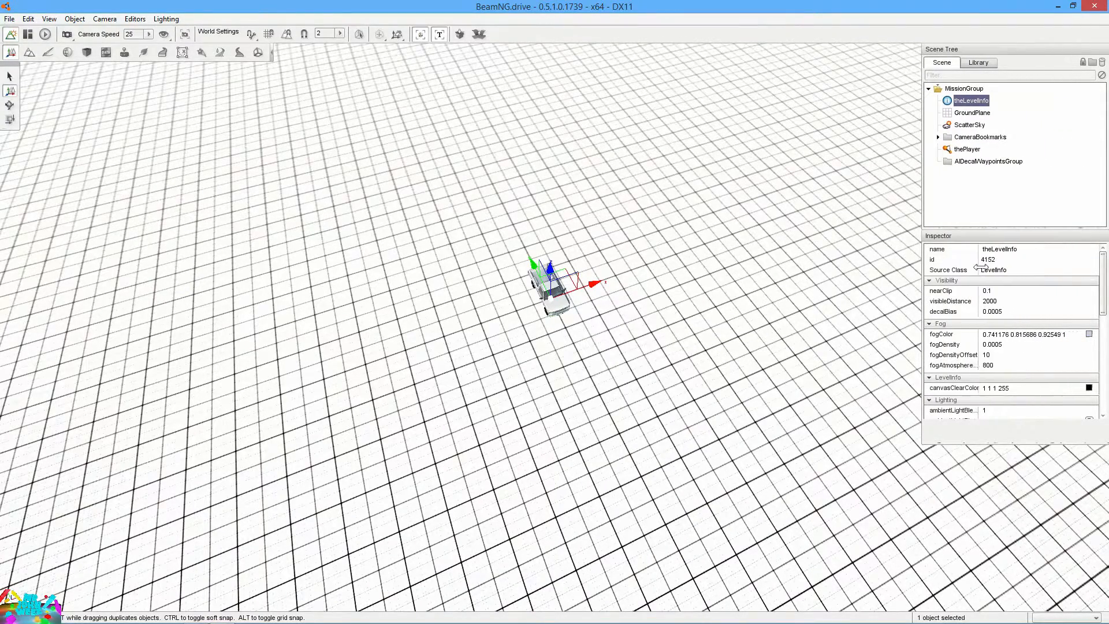
pyautogui.scroll(-3)
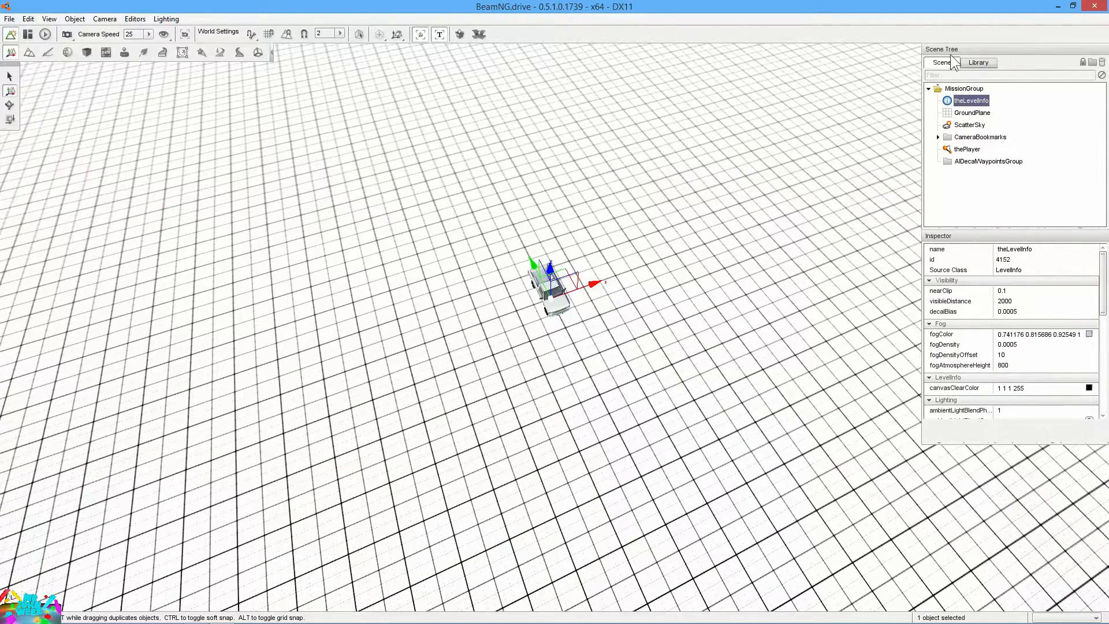
# In the Library, open art > shapes > buildings and select the ind_obj_04_b mesh
pyautogui.click(978, 62)
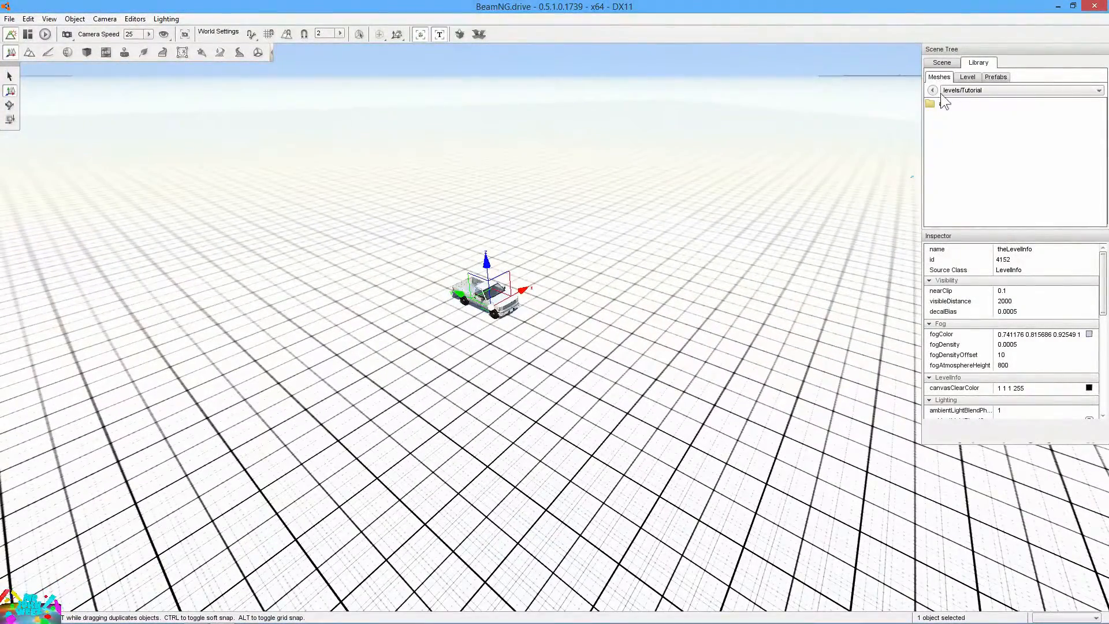
pyautogui.click(929, 103)
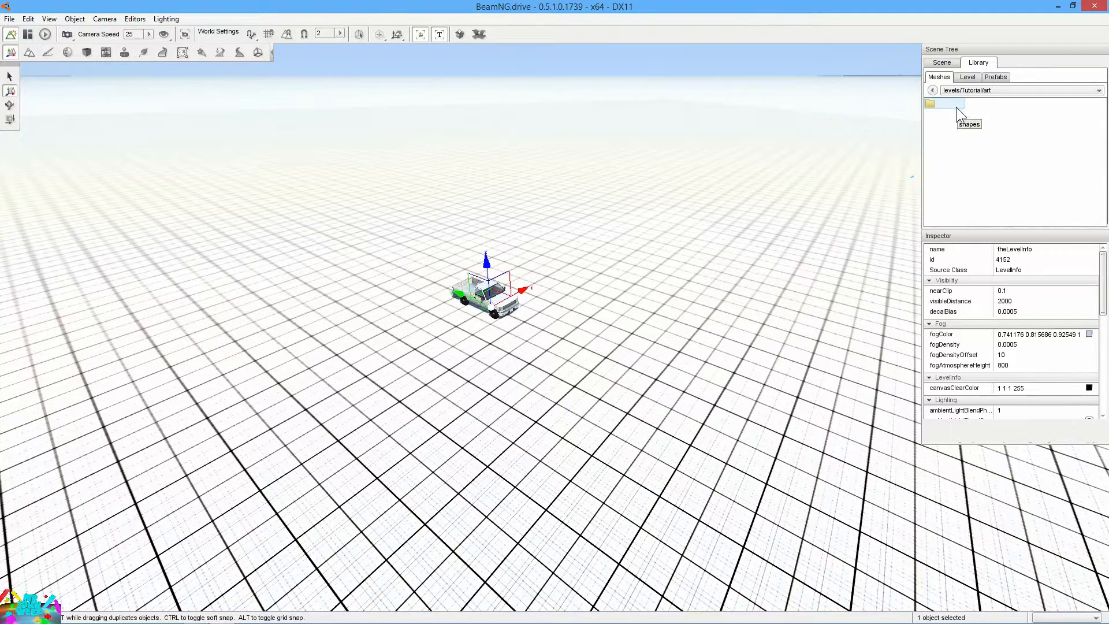
pyautogui.doubleClick(941, 104)
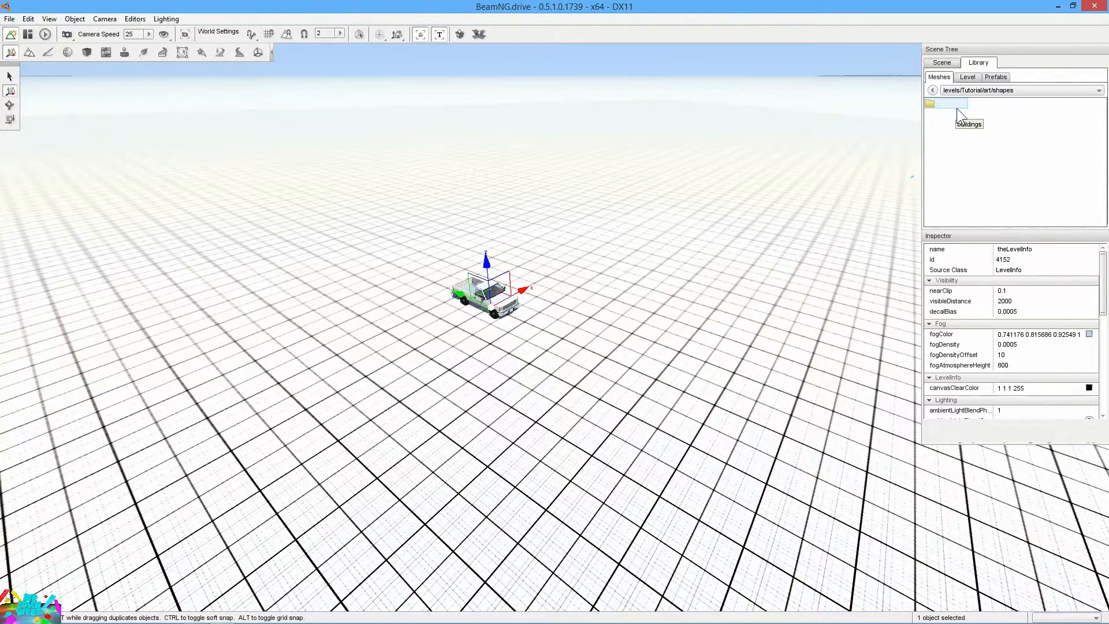
pyautogui.doubleClick(941, 104)
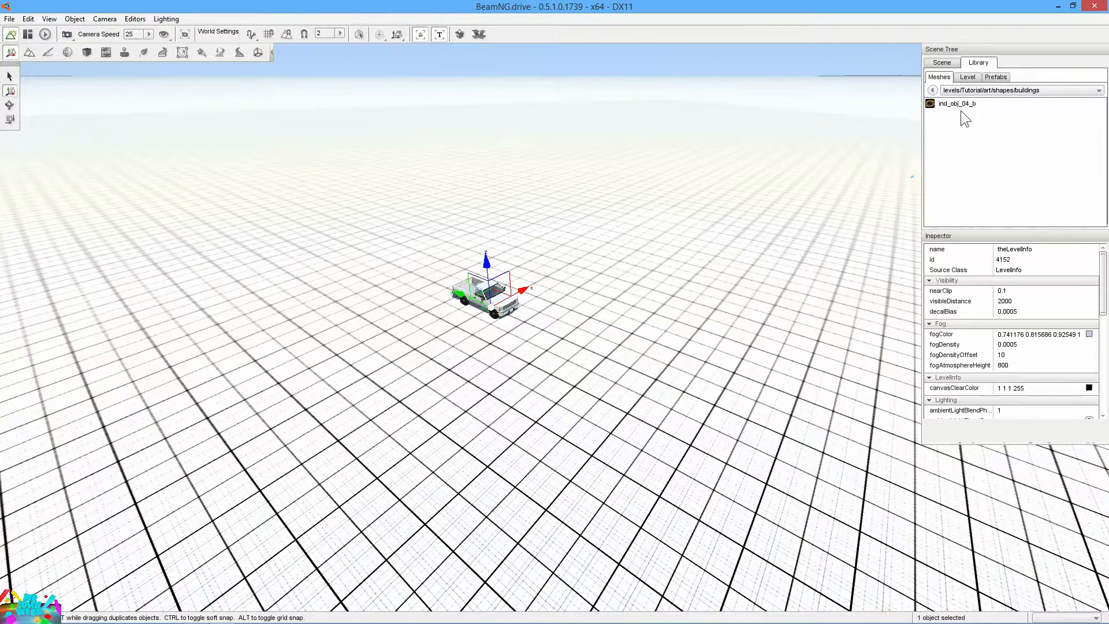
pyautogui.click(957, 104)
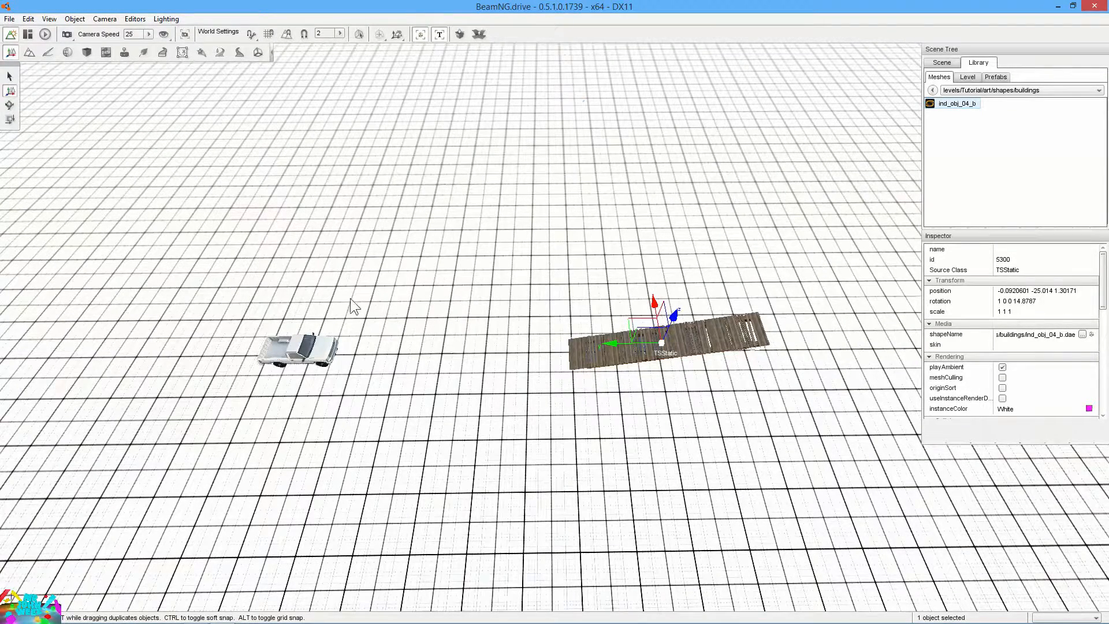
pyautogui.moveTo(389, 308)
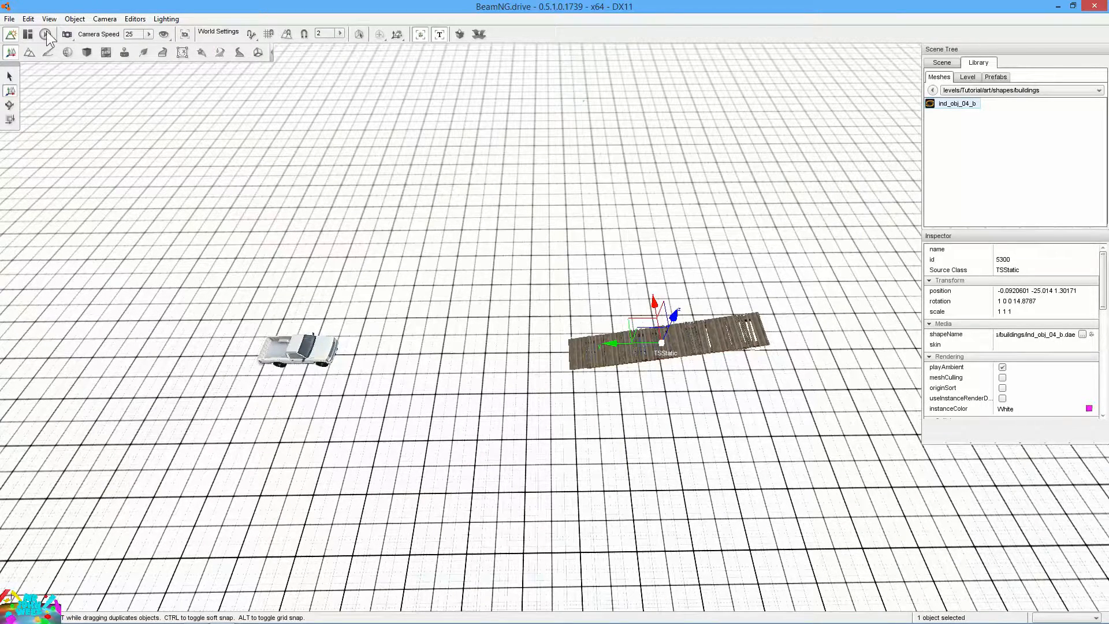
pyautogui.moveTo(12, 53)
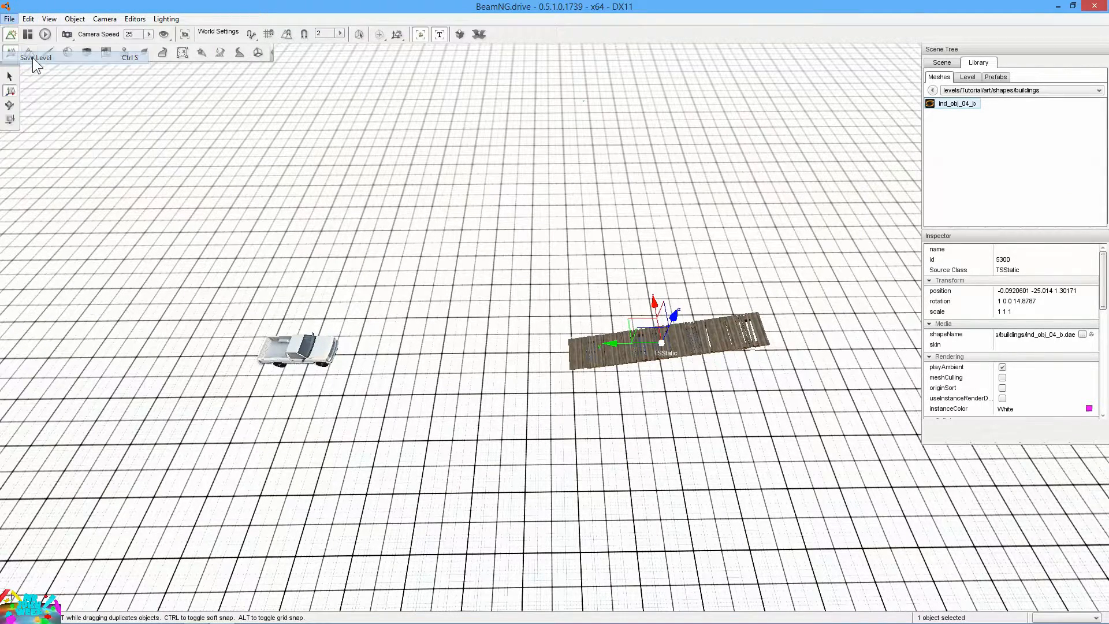
pyautogui.moveTo(686, 368)
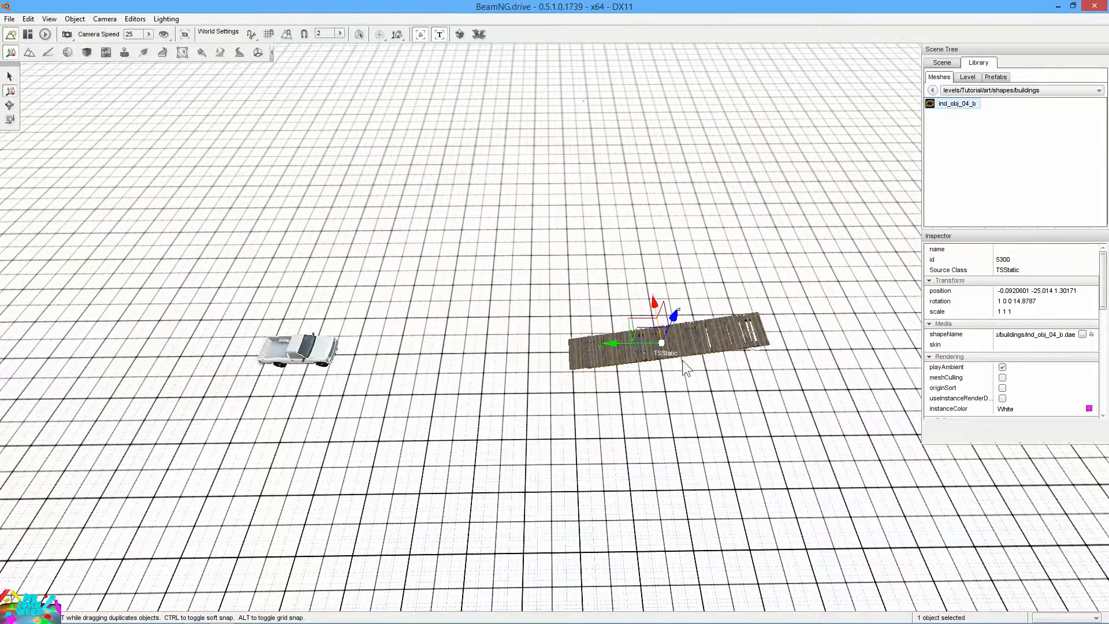
# Scroll the inspector to the placed ind_obj_04_b object's deeper properties
pyautogui.scroll(-3)
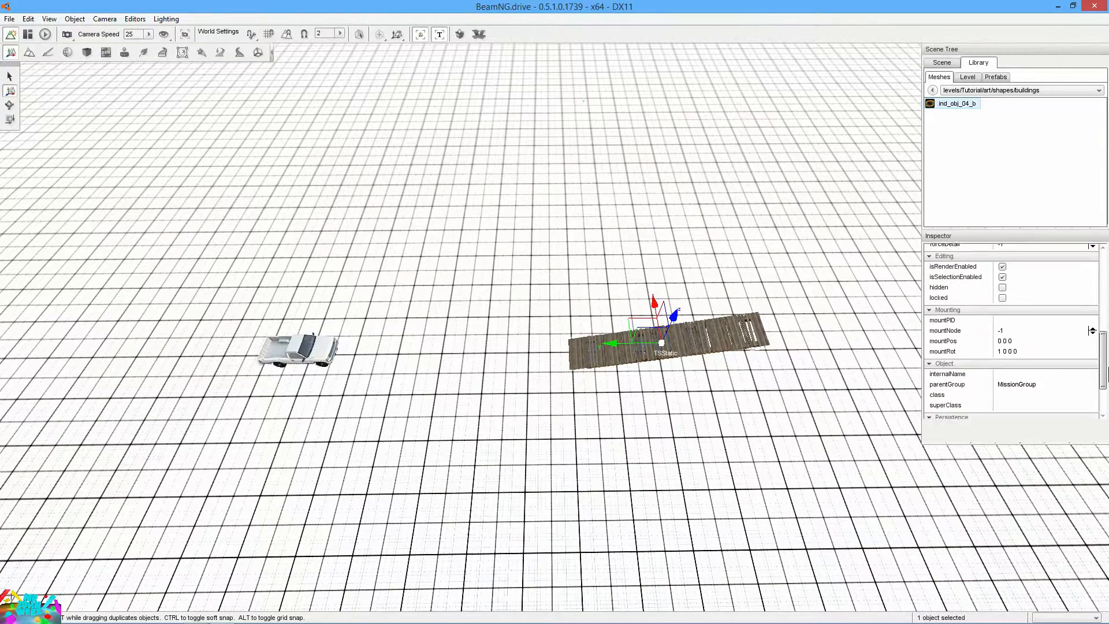